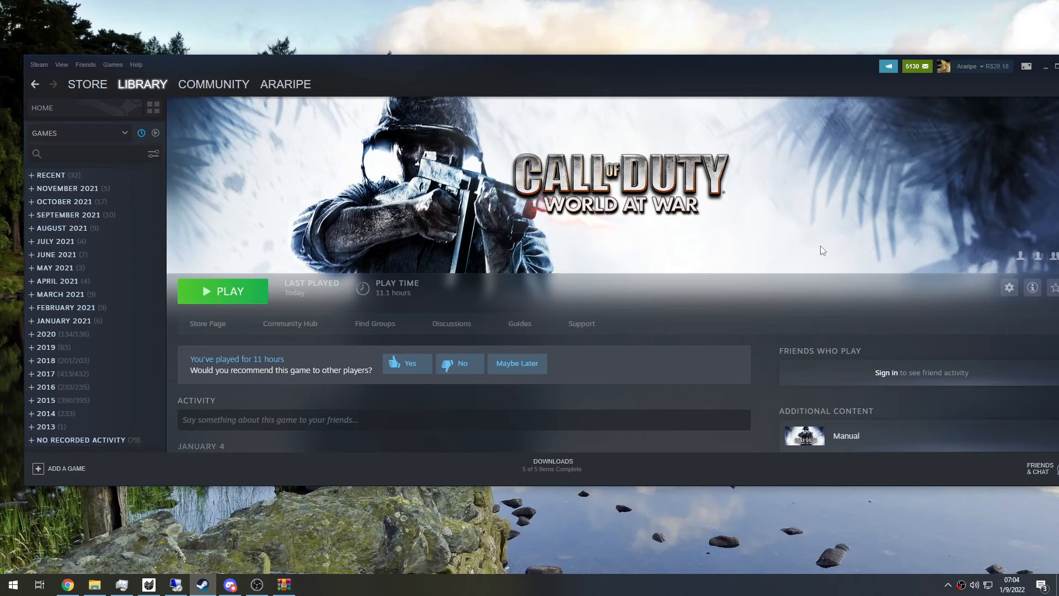
mouse_move(803, 250)
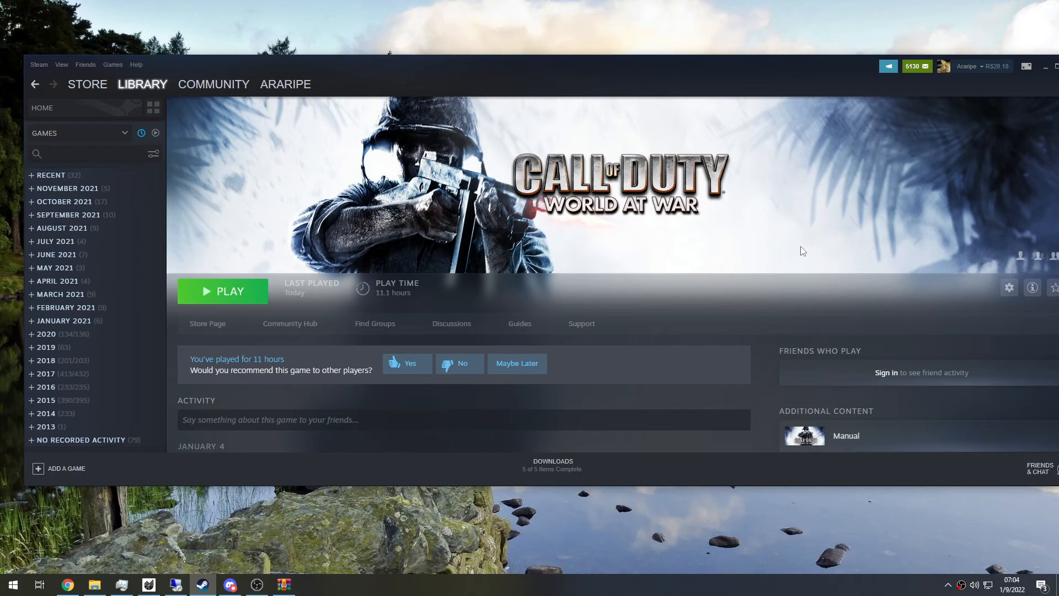
Step: Switch to Chrome and bring the DXVK 1.9.2 release assets into view
click(67, 585)
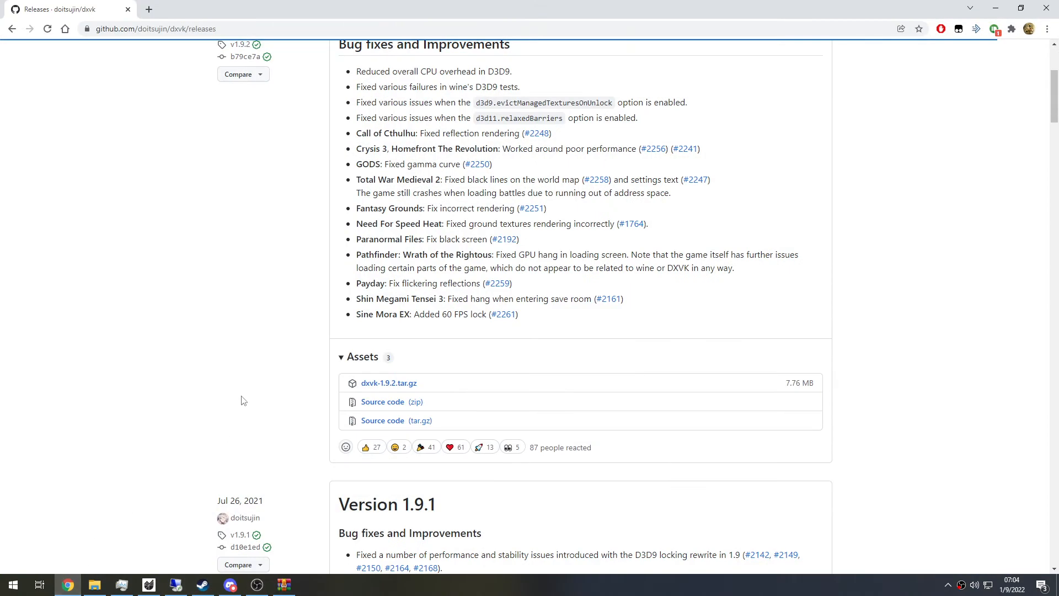
mouse_move(389, 383)
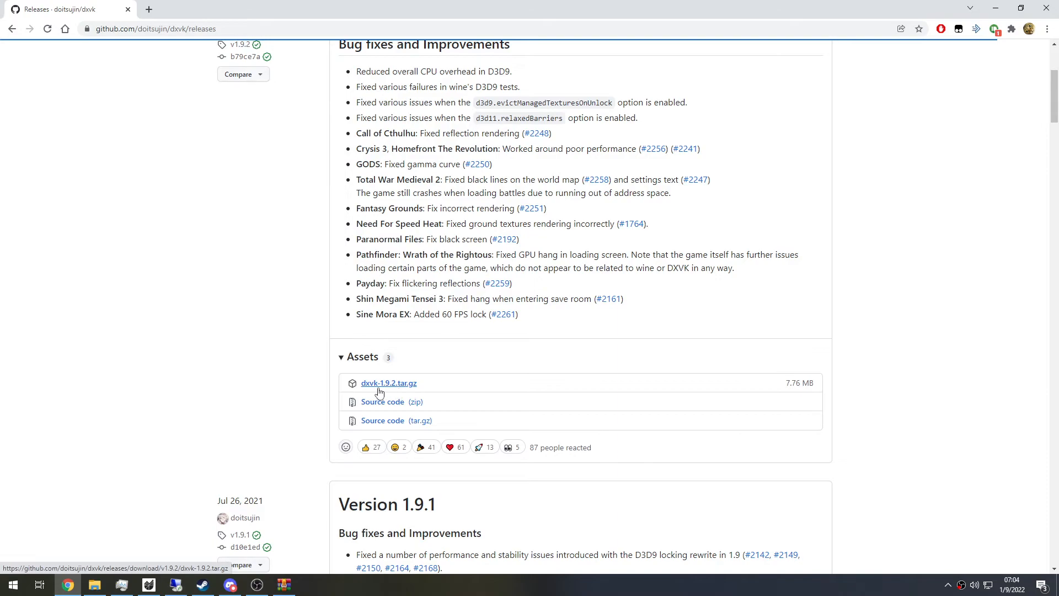
mouse_move(383, 393)
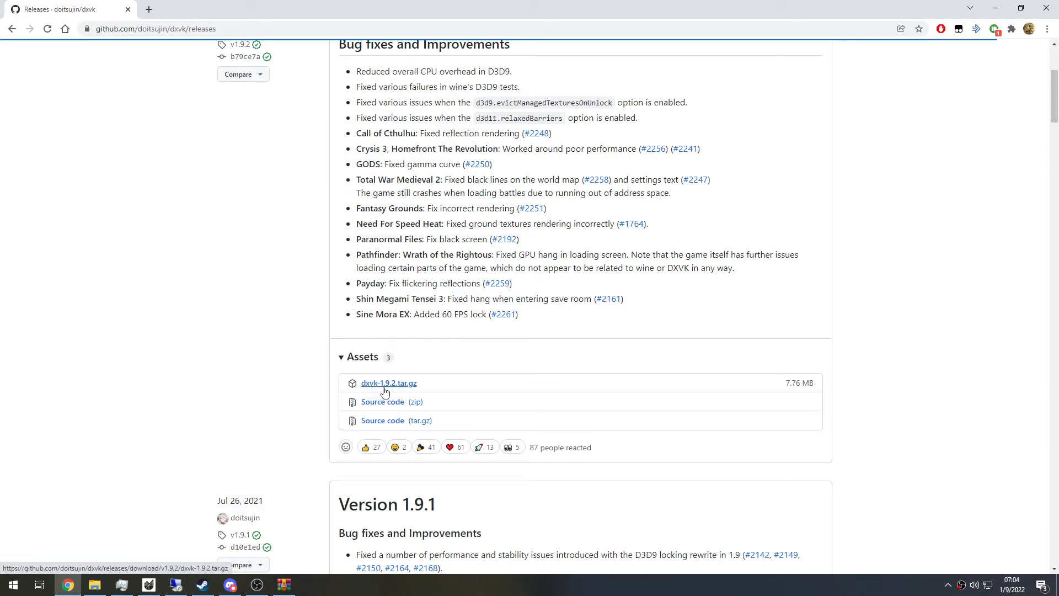
mouse_move(385, 393)
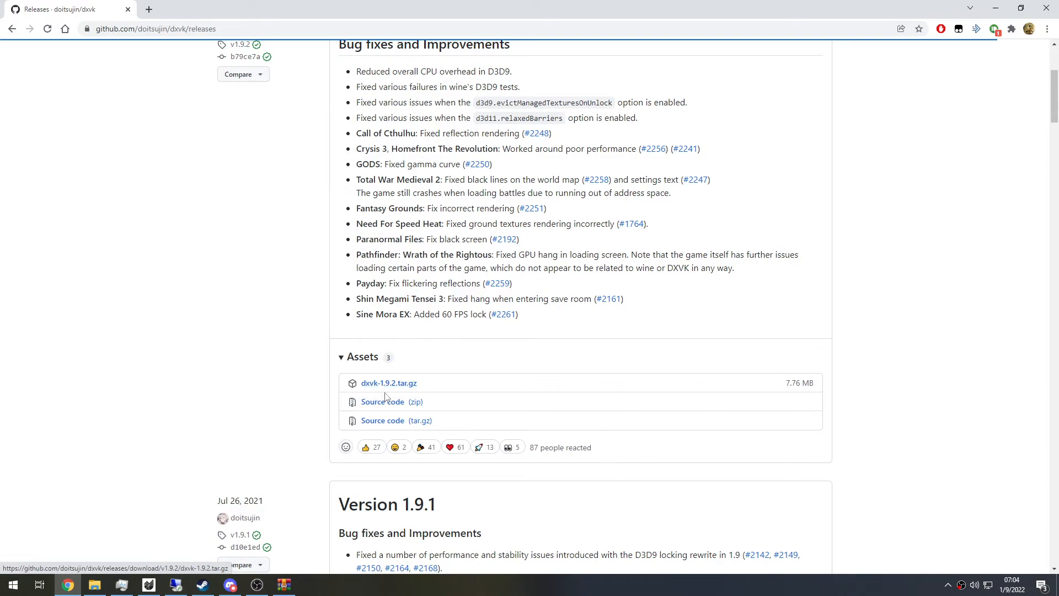
scroll(up, 3)
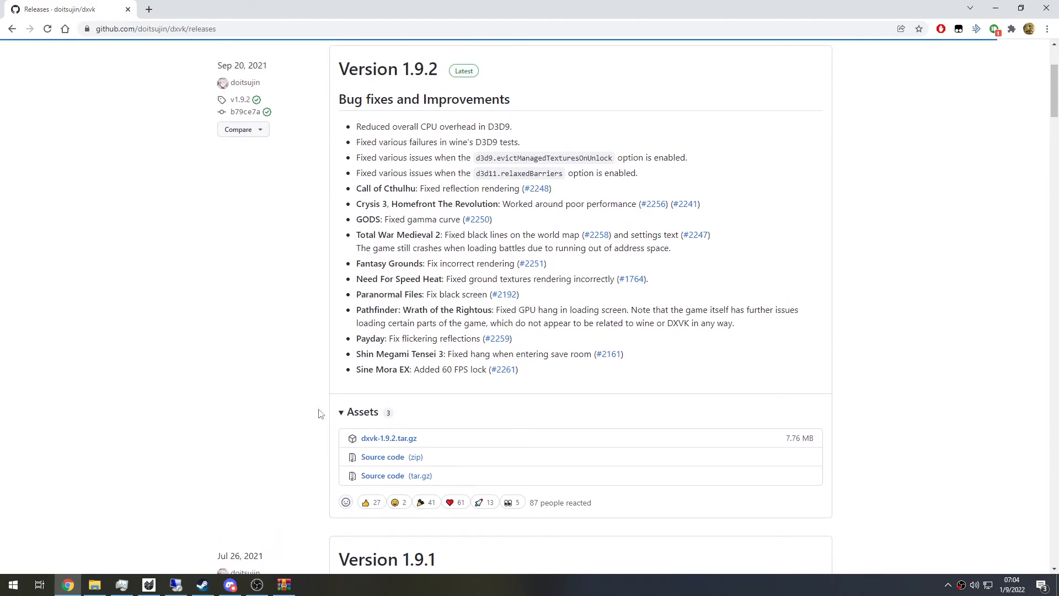
mouse_move(276, 417)
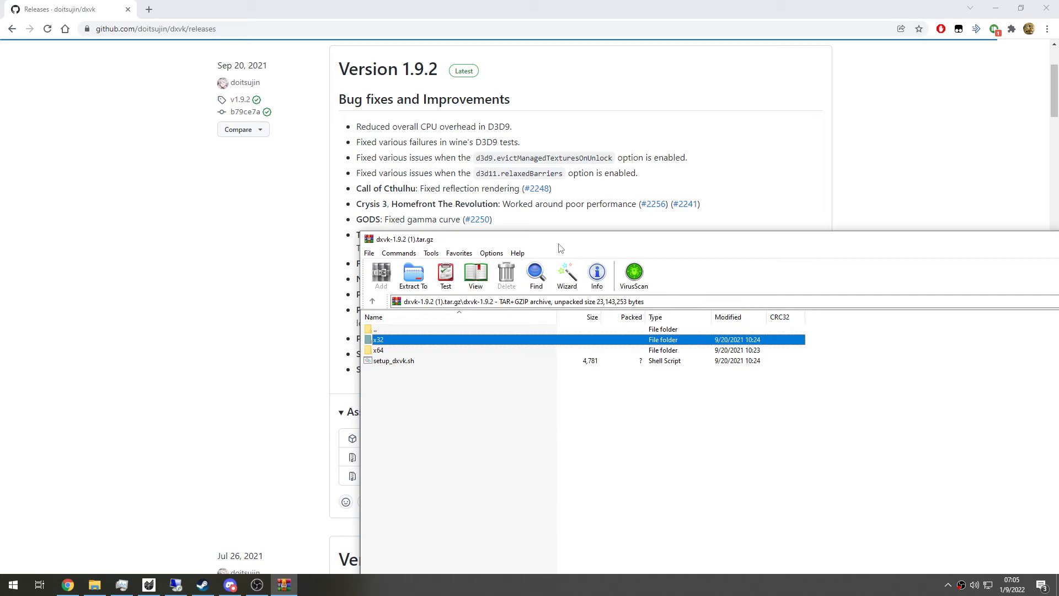
mouse_move(469, 318)
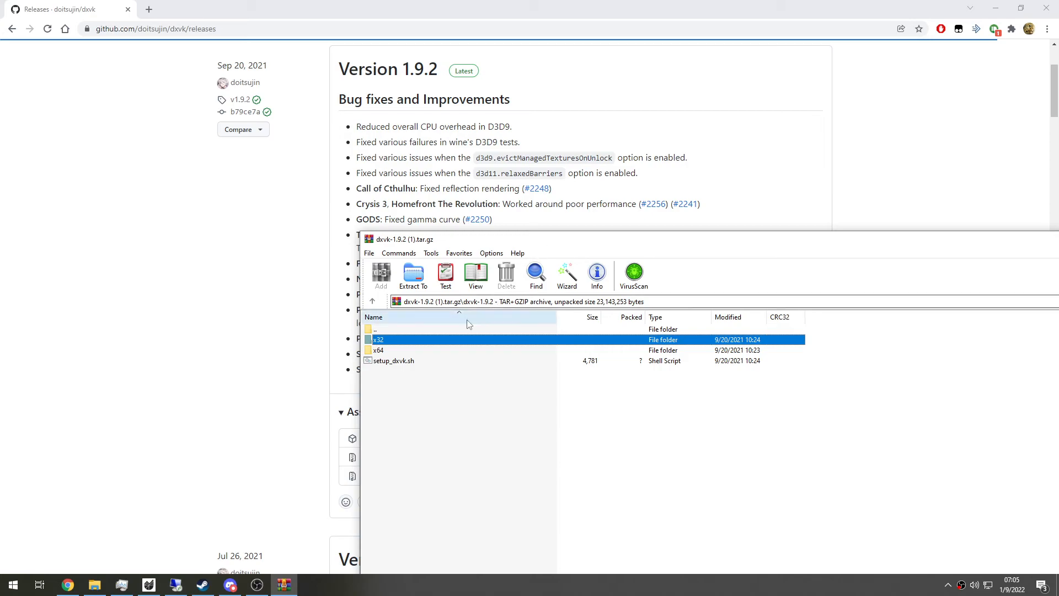
Step: Enter the archive's x32 folder and select d3d9.dll and dxgi.dll for extraction
double_click(380, 339)
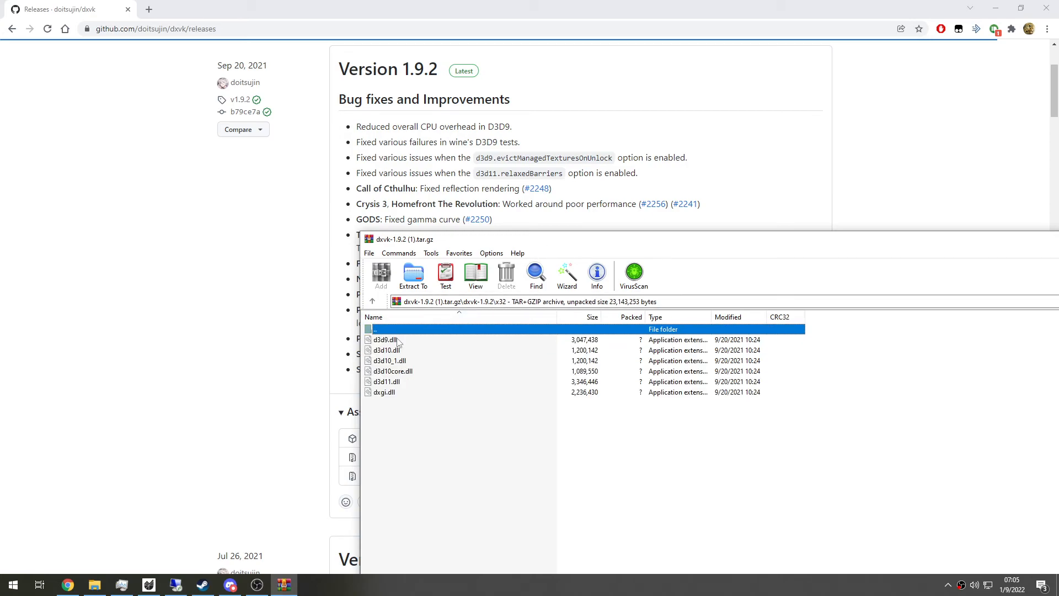
click(384, 338)
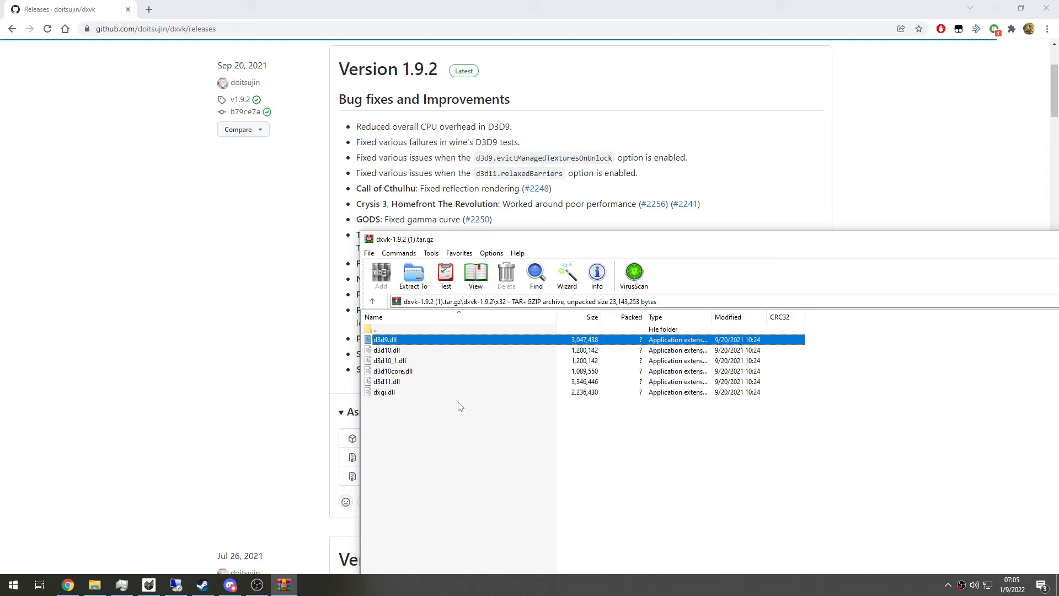
click(384, 392)
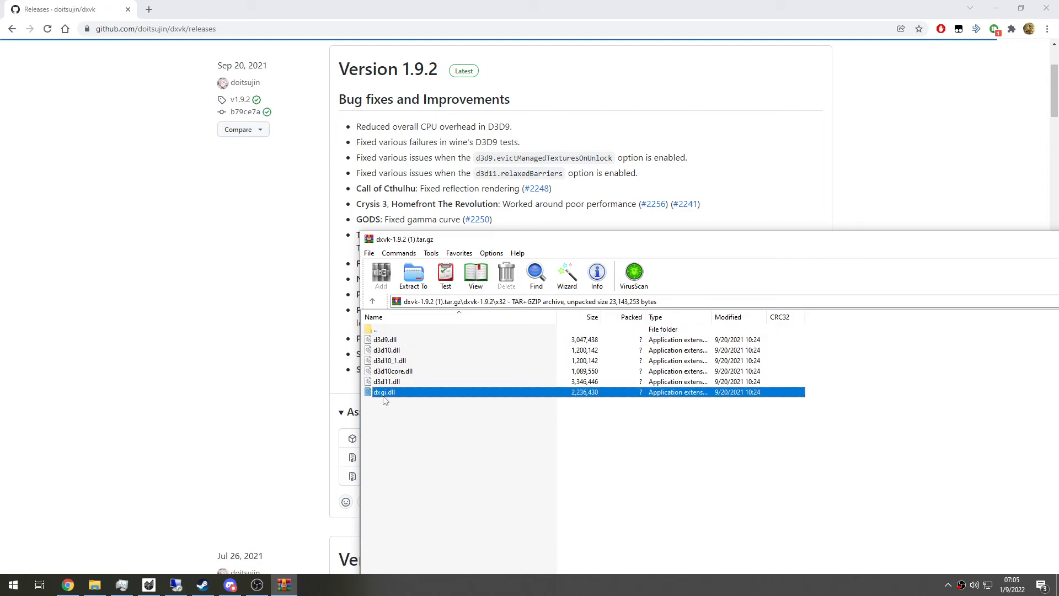
click(386, 350)
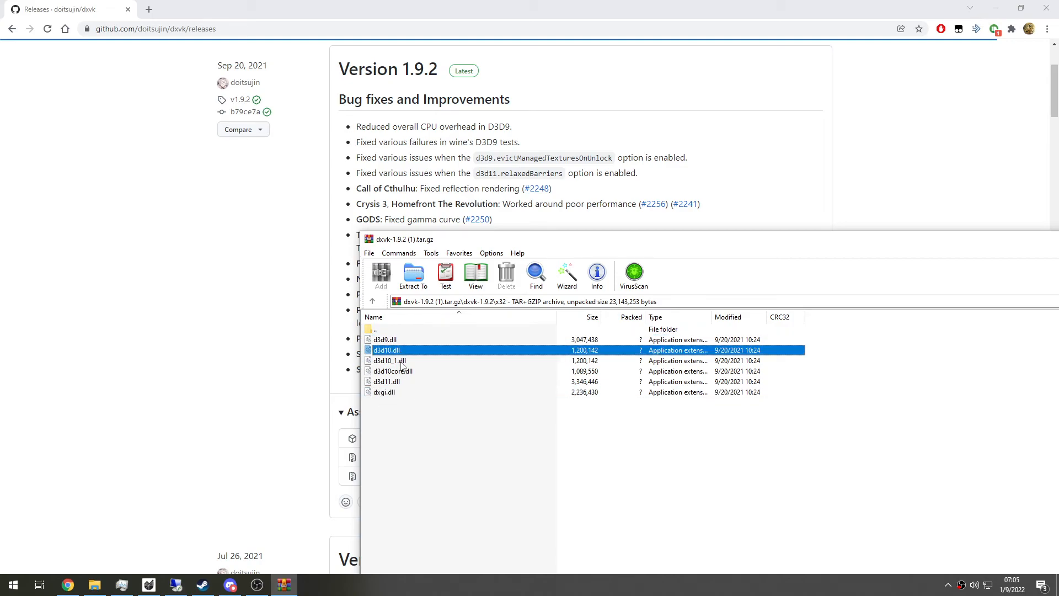
click(384, 392)
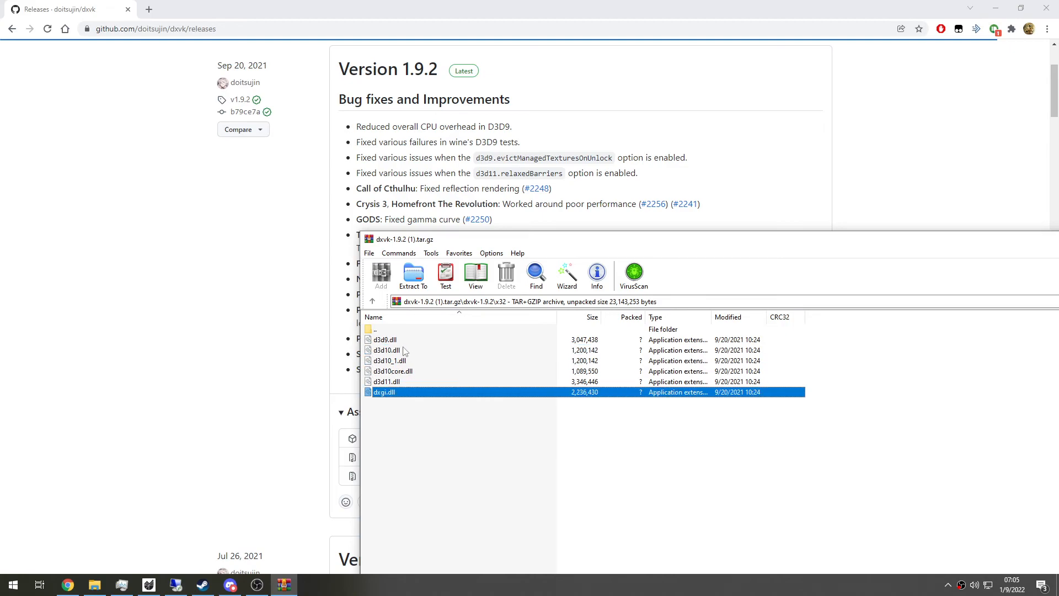
click(383, 339)
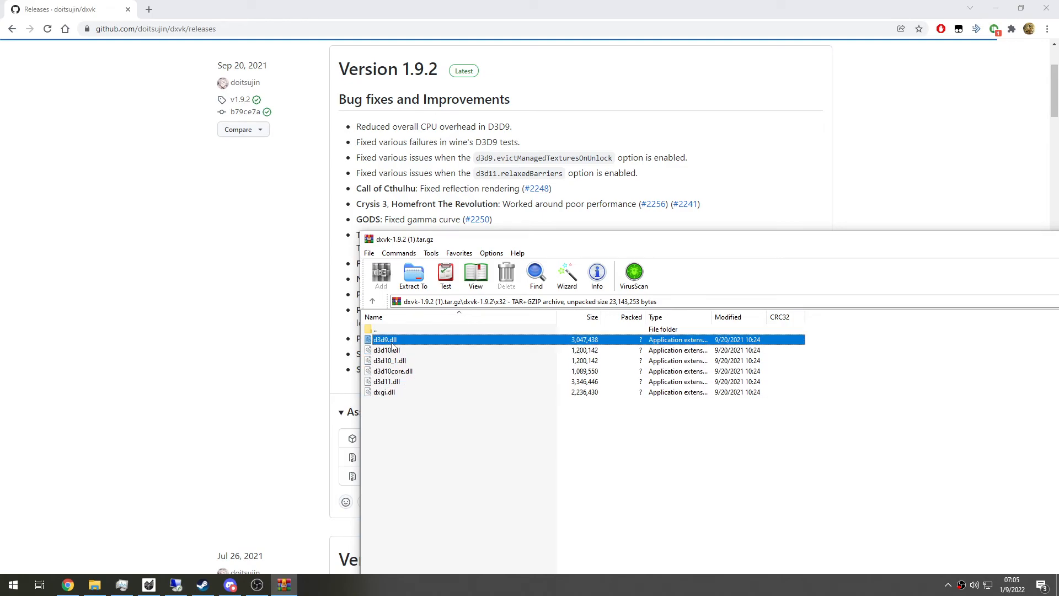
click(383, 391)
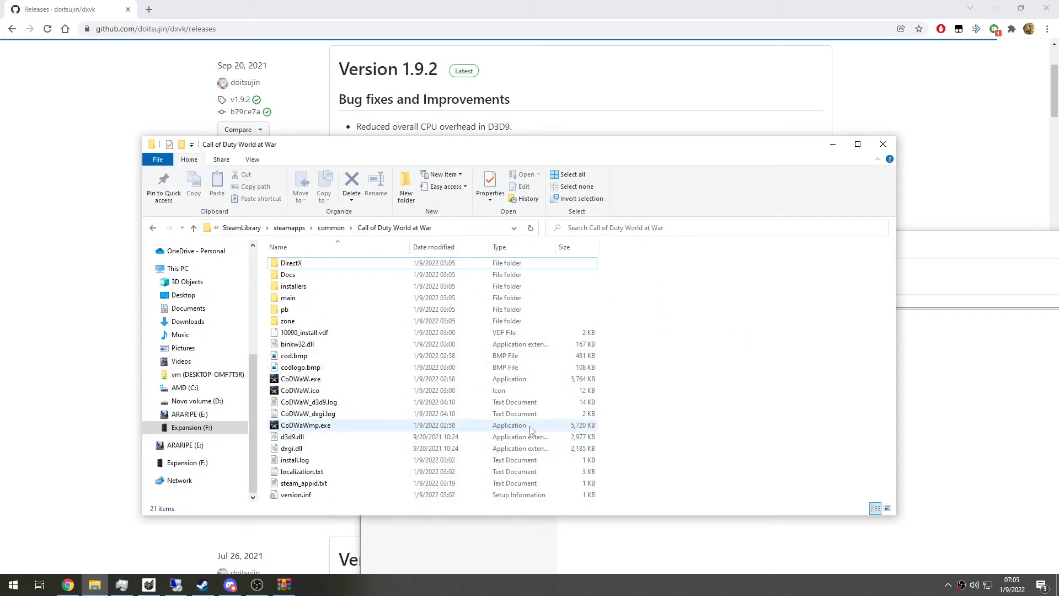
mouse_move(560, 425)
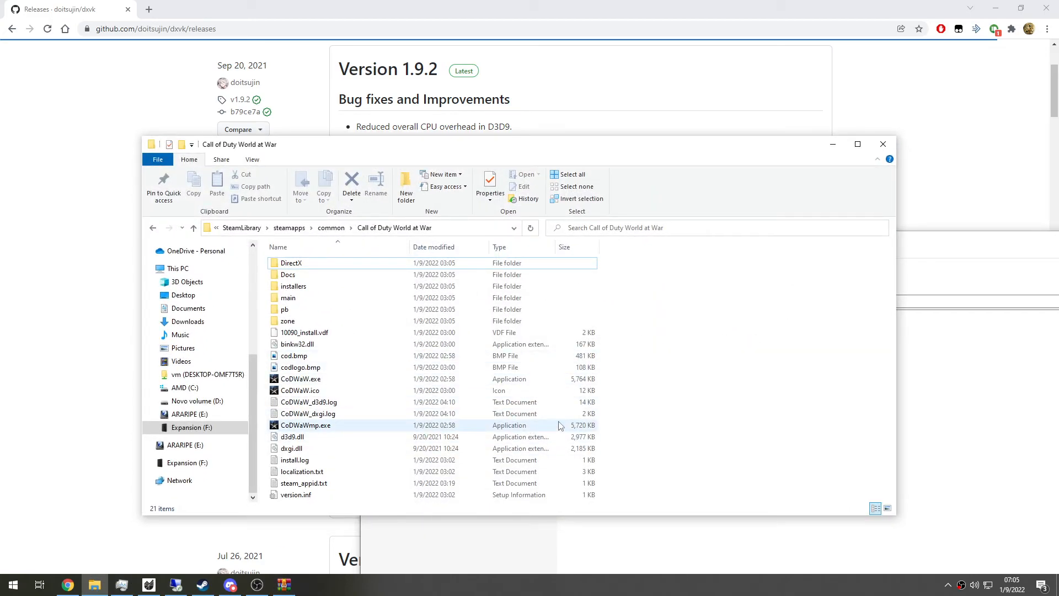
Step: Check d3d9.dll and dxgi.dll sit in the game folder, then minimize the Explorer window
click(299, 378)
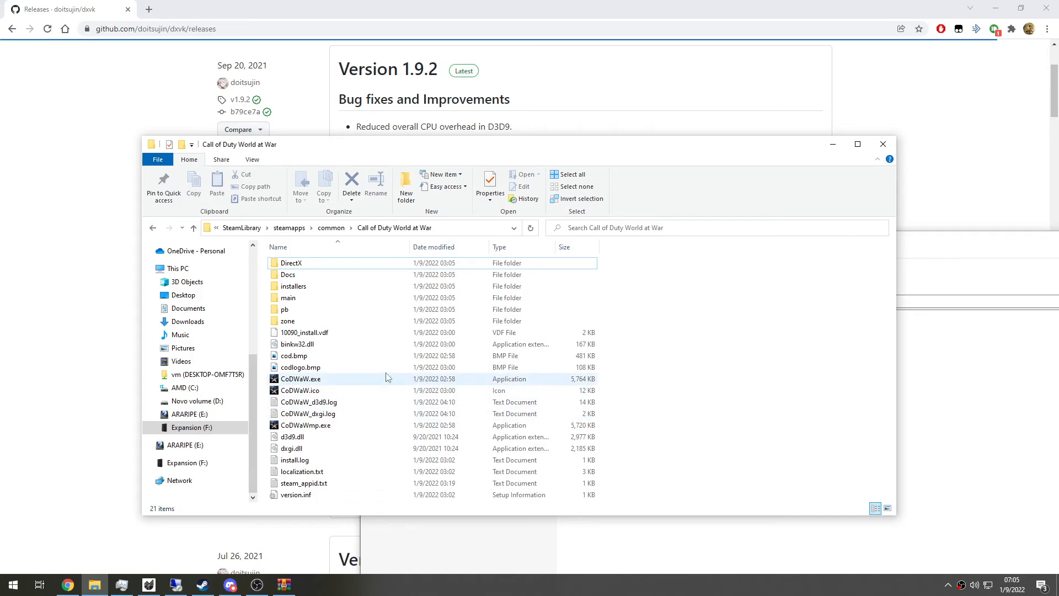
mouse_move(331, 449)
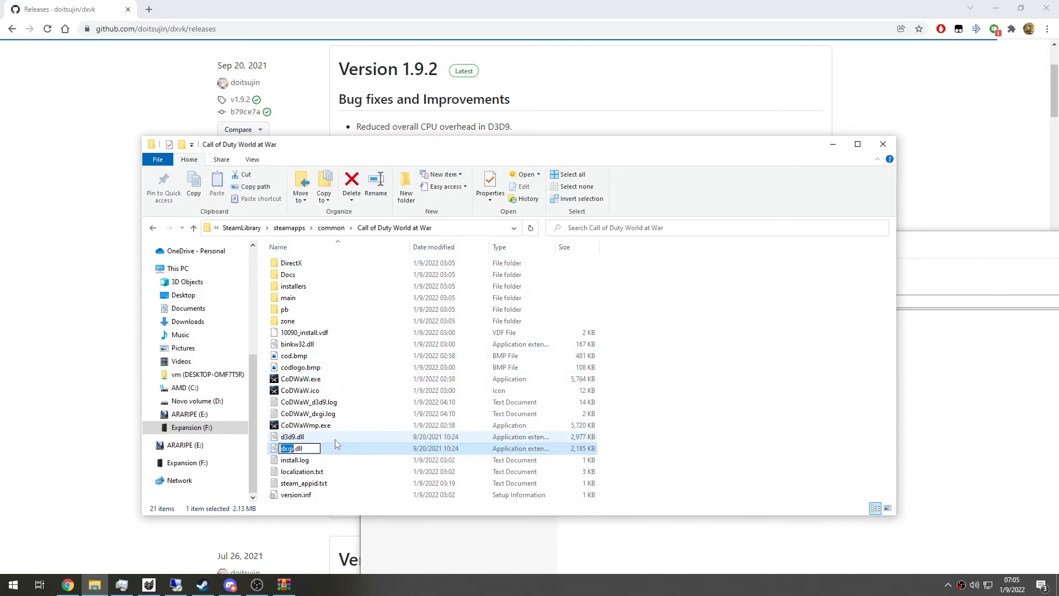
click(652, 437)
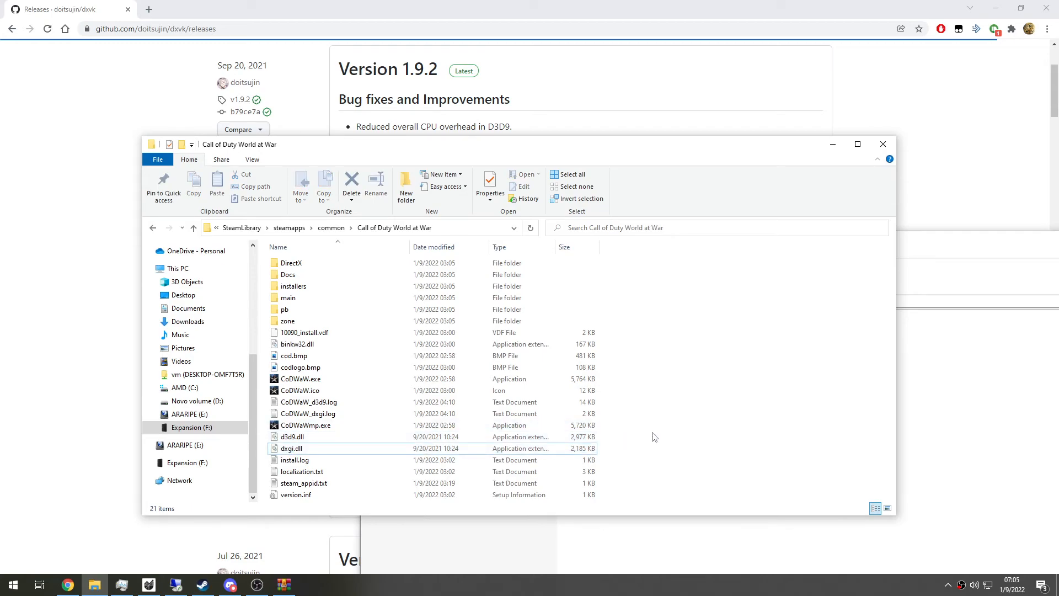
mouse_move(891, 242)
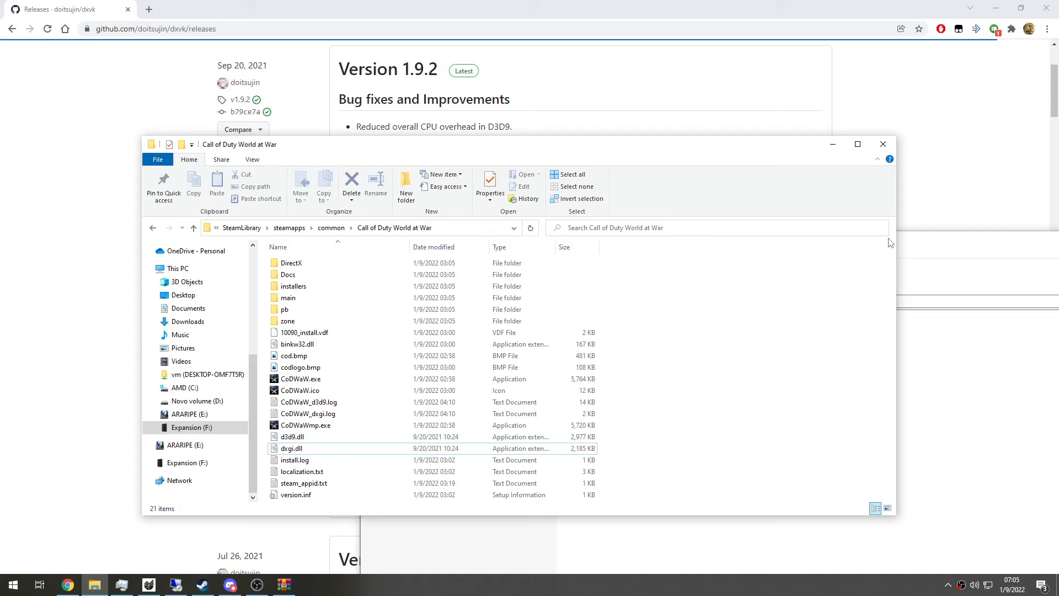
mouse_move(835, 159)
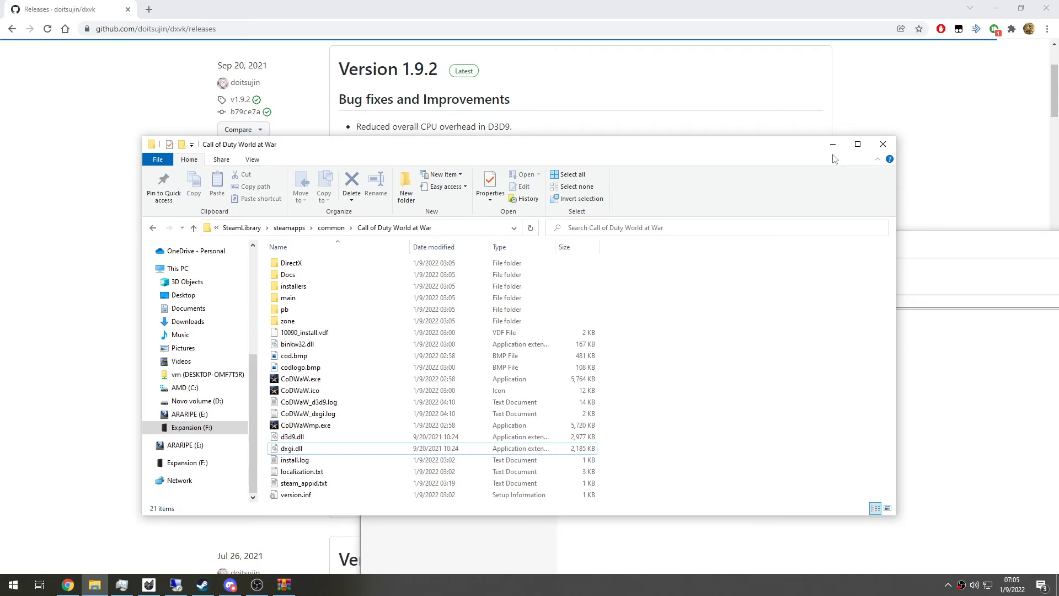
mouse_move(833, 143)
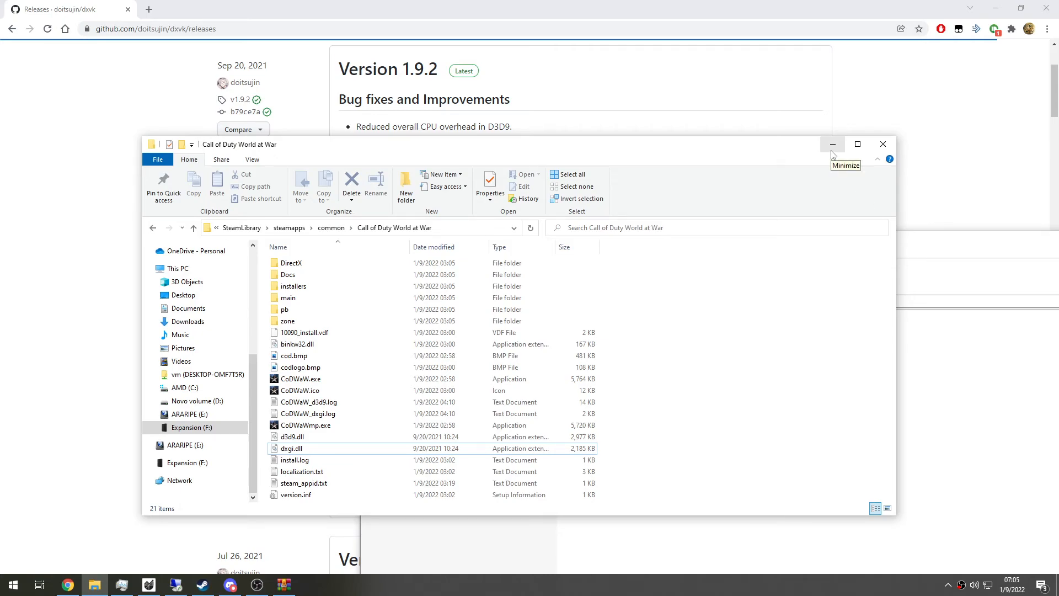
click(832, 144)
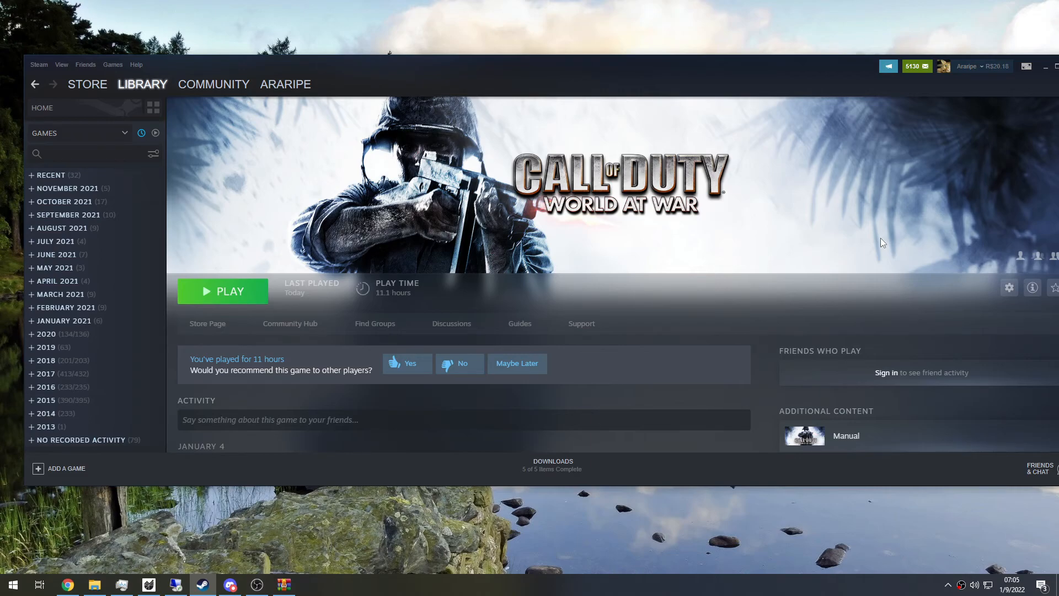
mouse_move(684, 252)
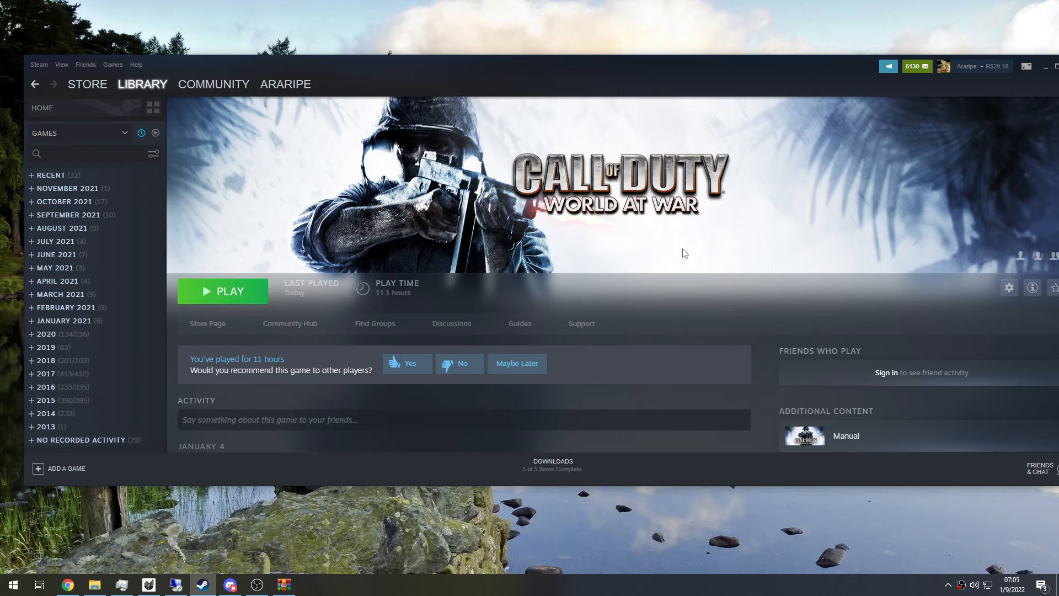
mouse_move(287, 317)
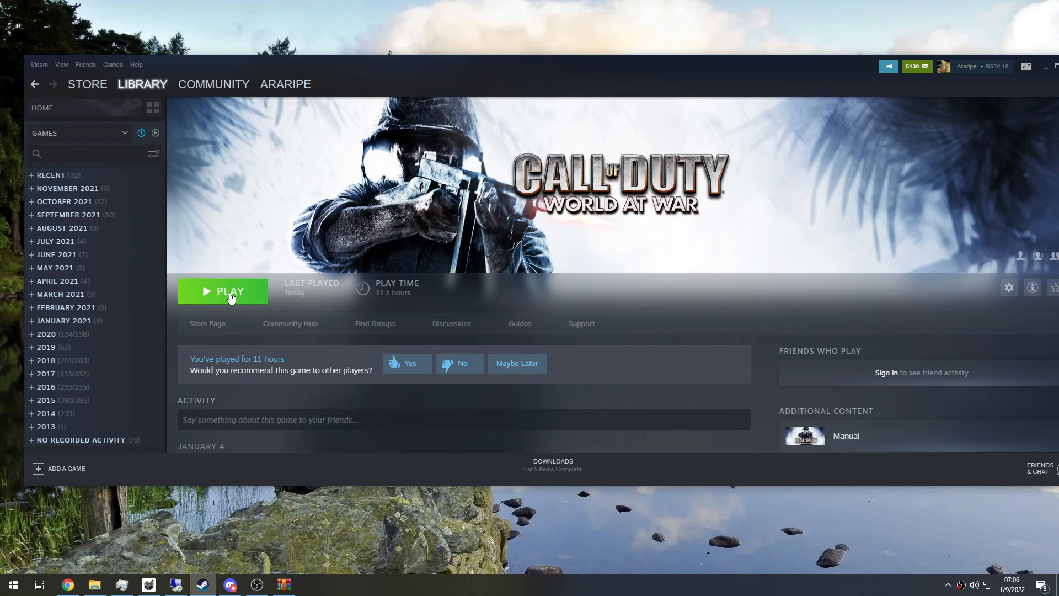
Step: Launch Call of Duty: World at War from Steam and answer No to the safe mode prompt
click(223, 291)
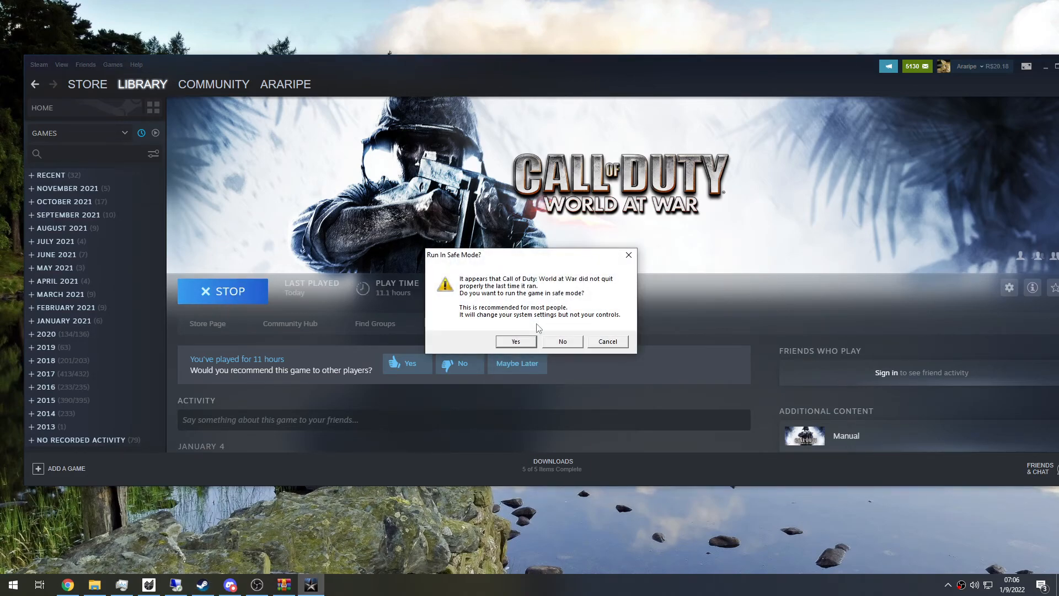
mouse_move(561, 341)
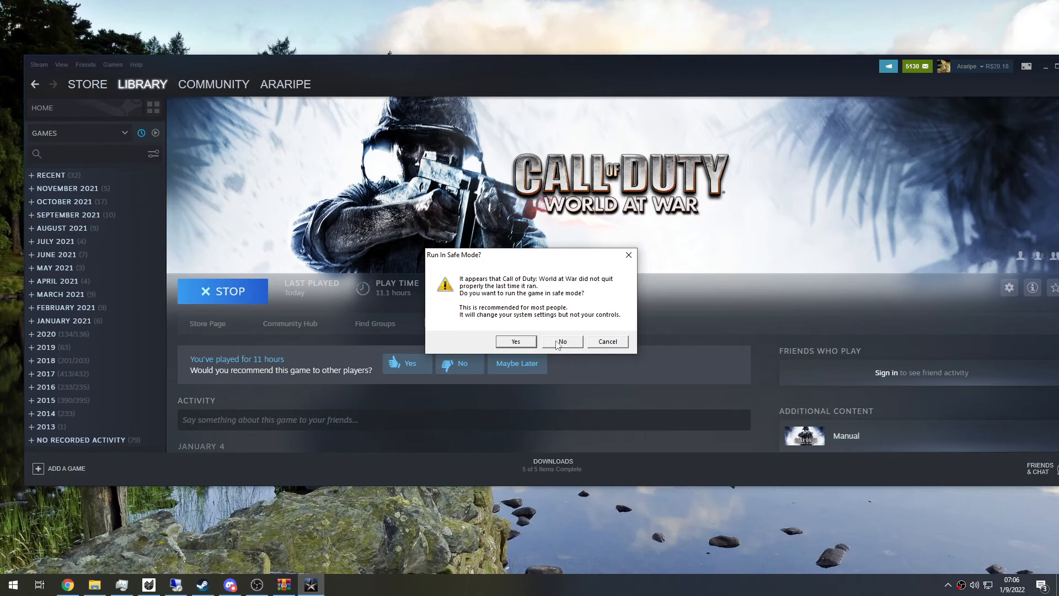
mouse_move(555, 356)
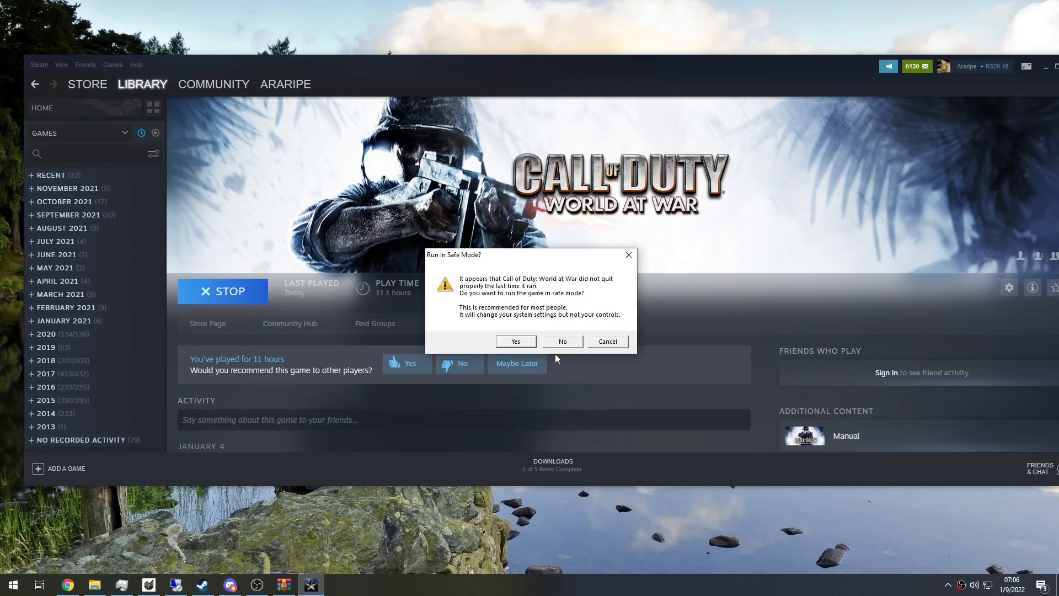
mouse_move(553, 353)
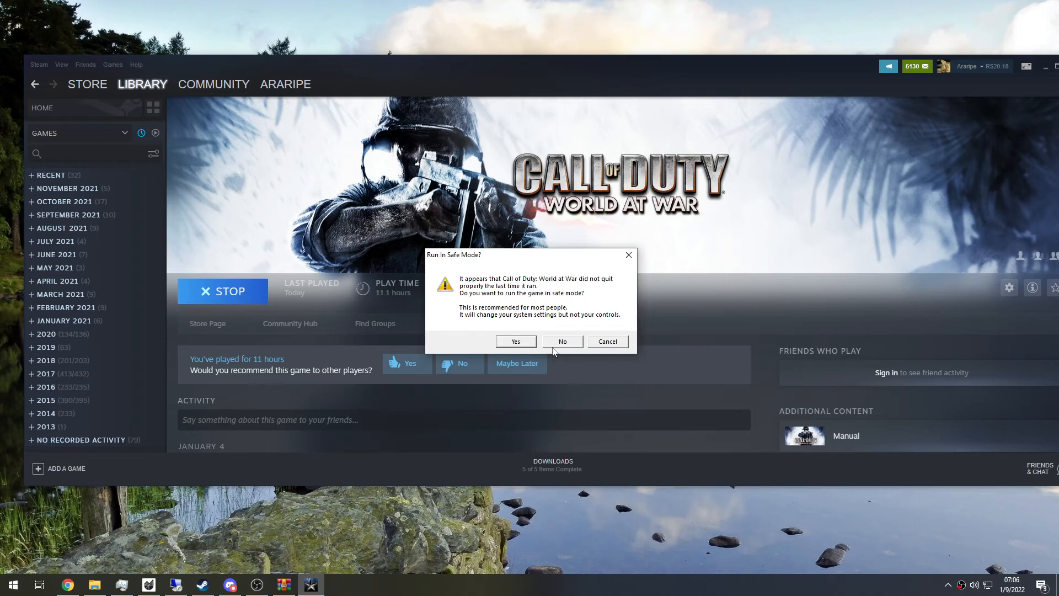
mouse_move(570, 345)
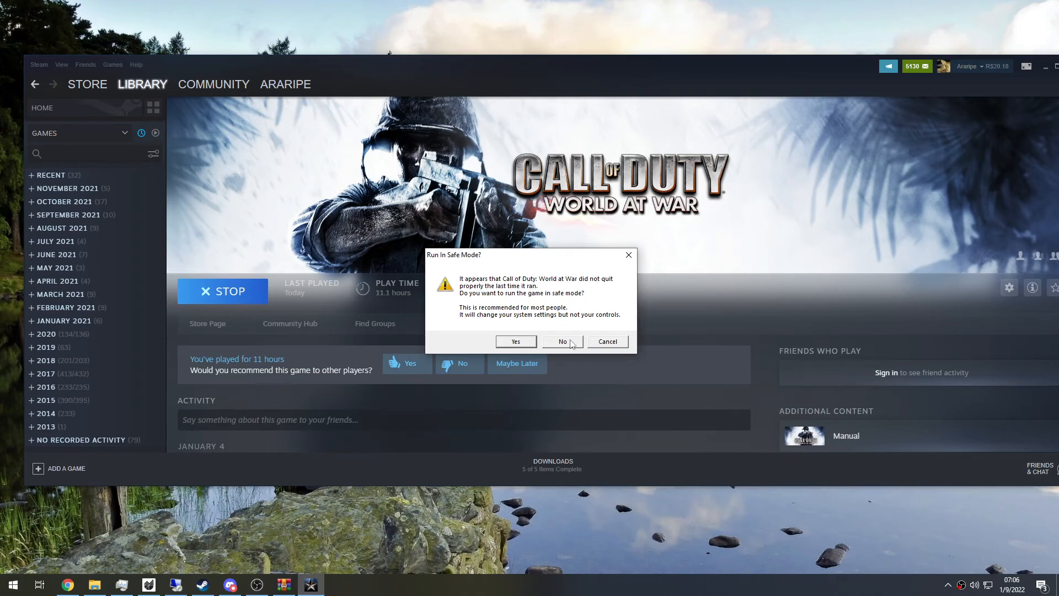
click(562, 341)
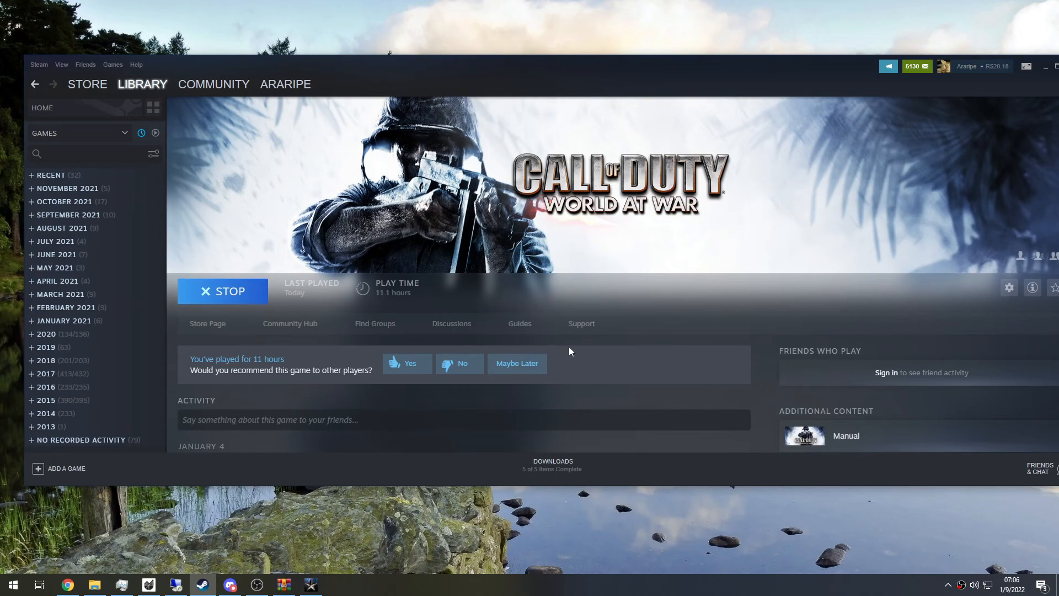
mouse_move(383, 483)
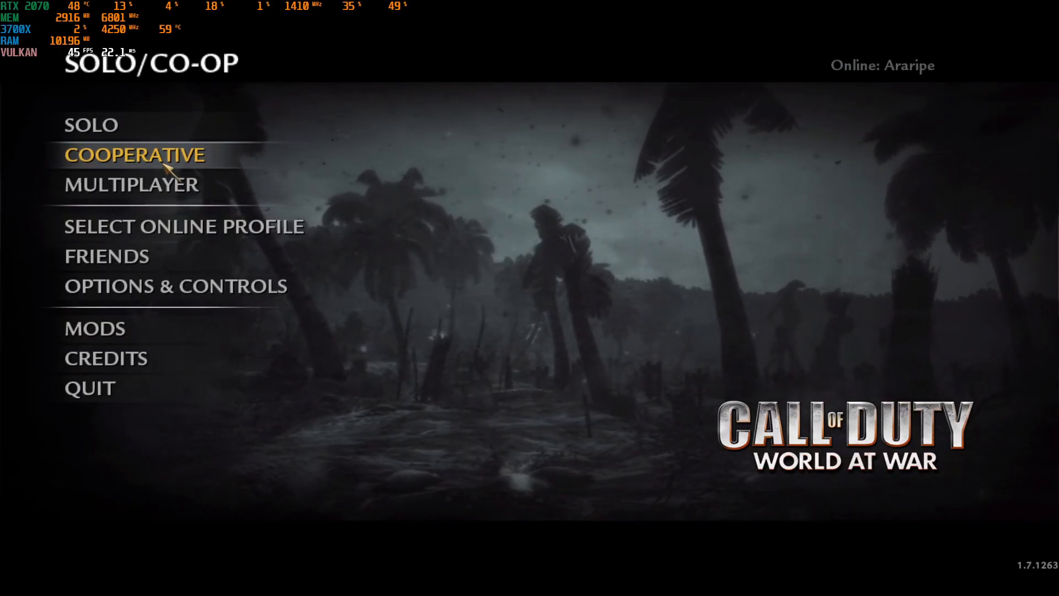
mouse_move(102, 124)
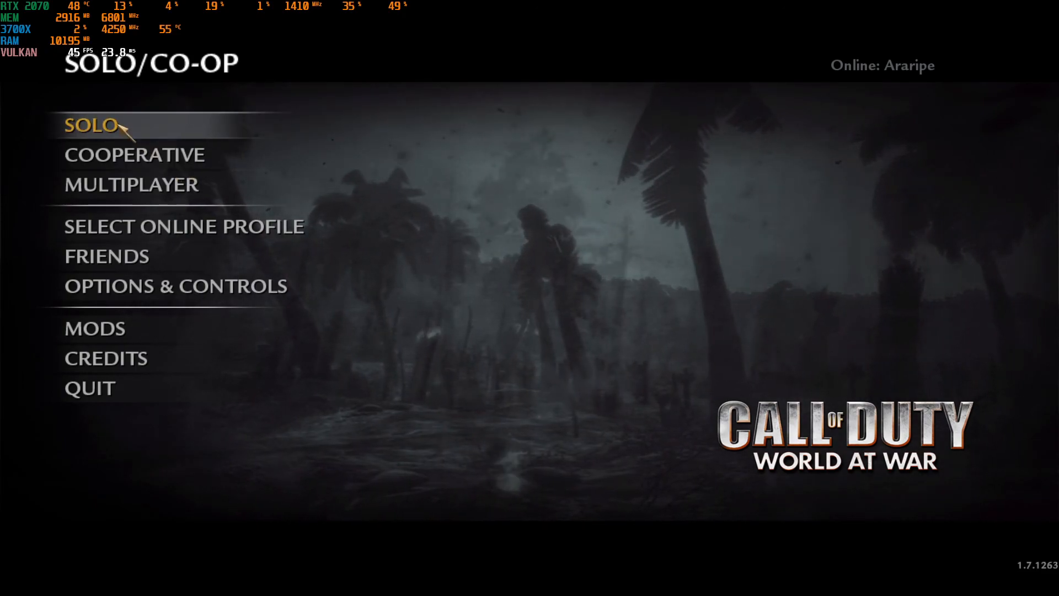
Step: Choose Solo and confirm resuming the saved campaign game
click(93, 125)
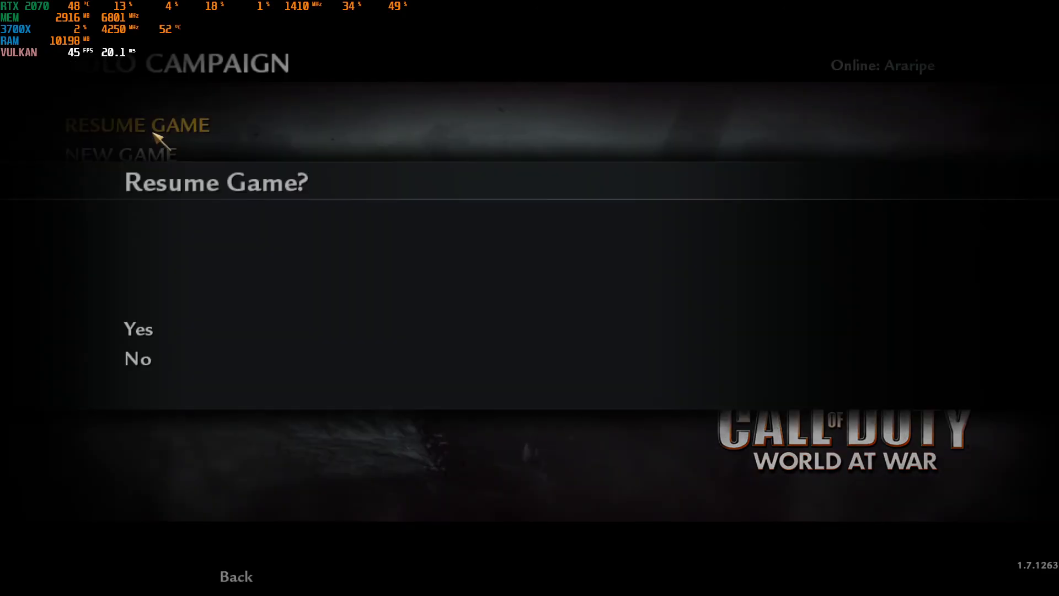
click(138, 329)
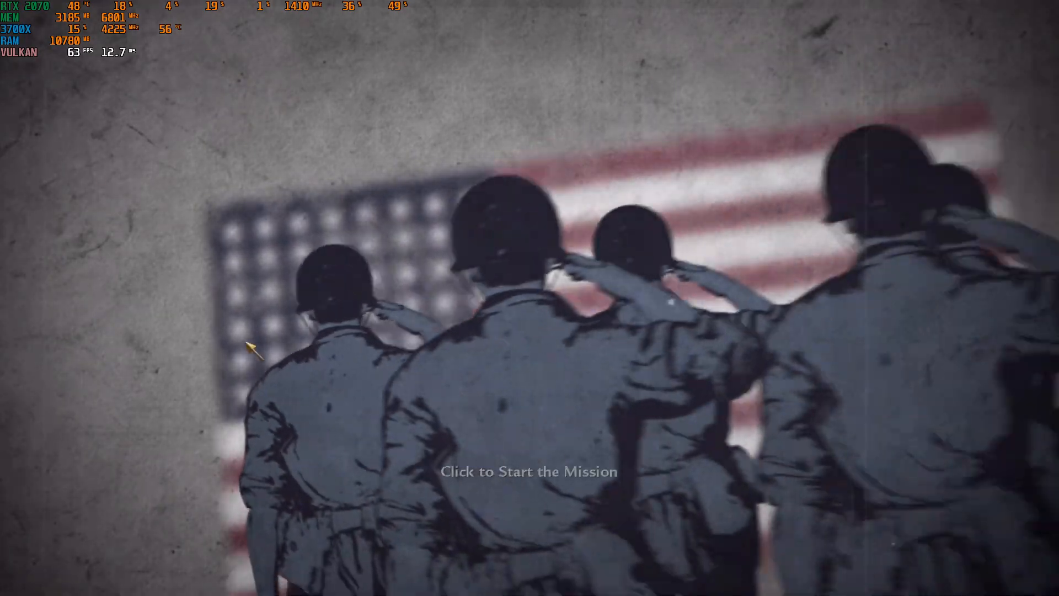
Step: Start the mission and review the Graphics and Texture Settings pages in Options
click(528, 471)
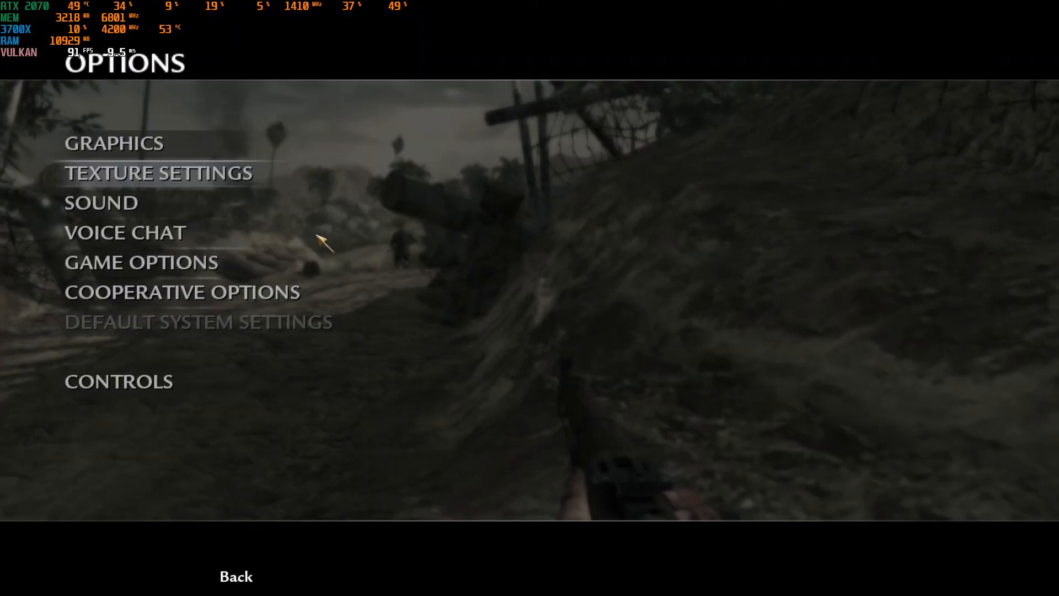
mouse_move(141, 262)
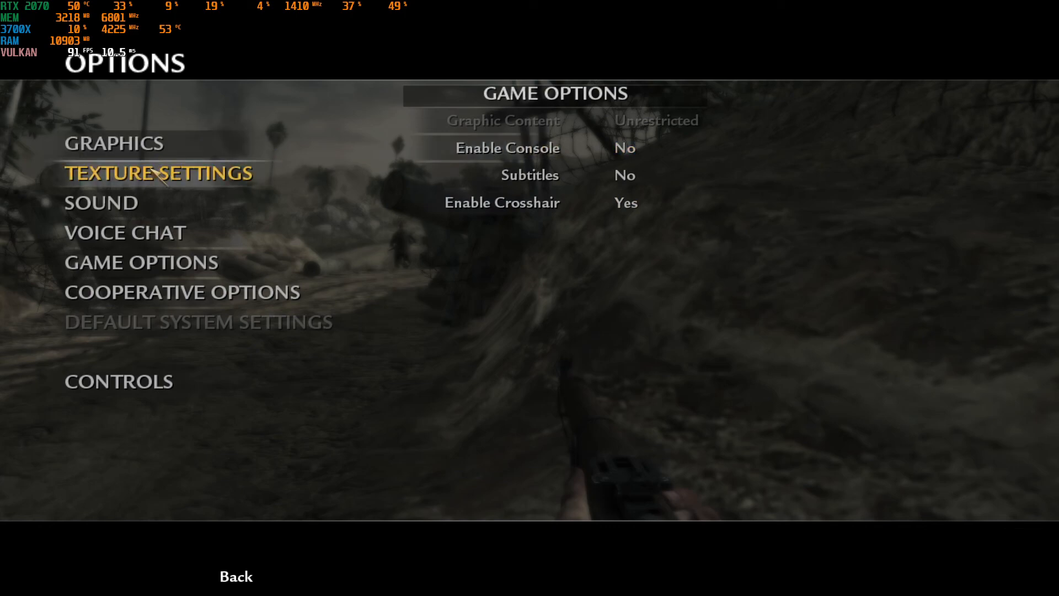
click(113, 143)
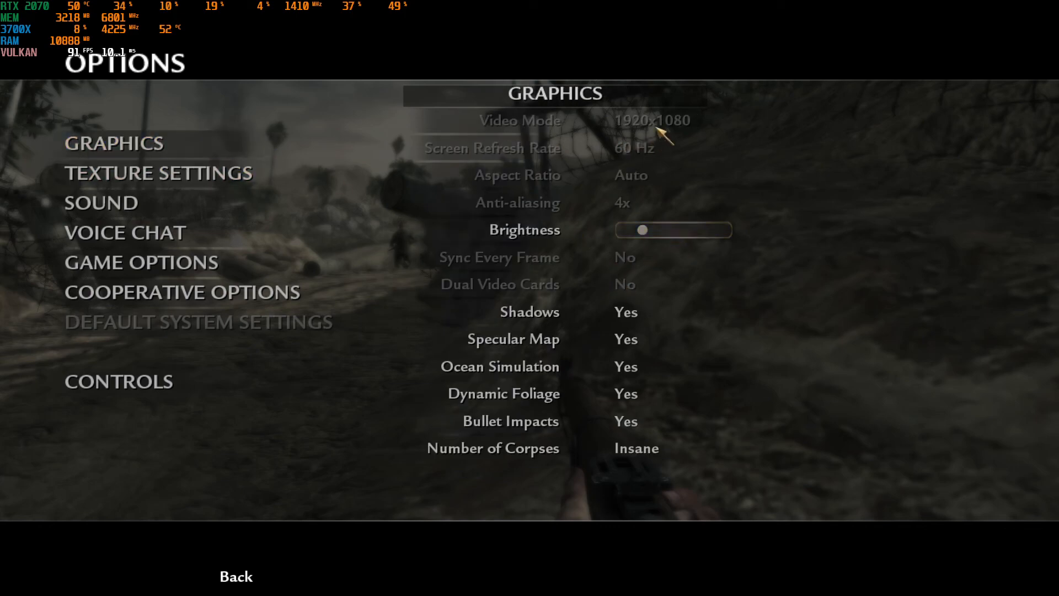
mouse_move(636, 172)
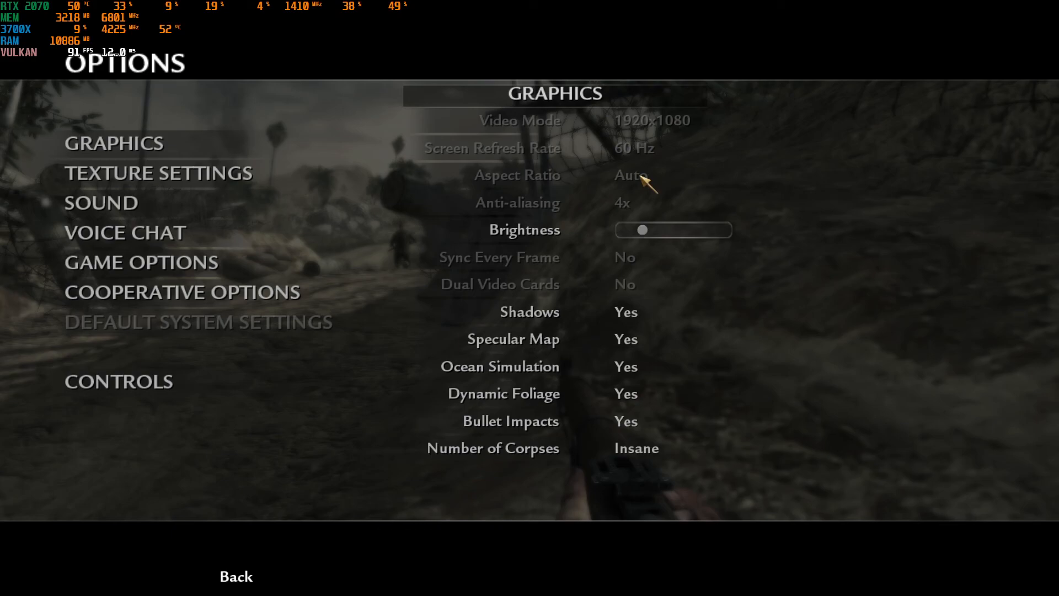
mouse_move(627, 209)
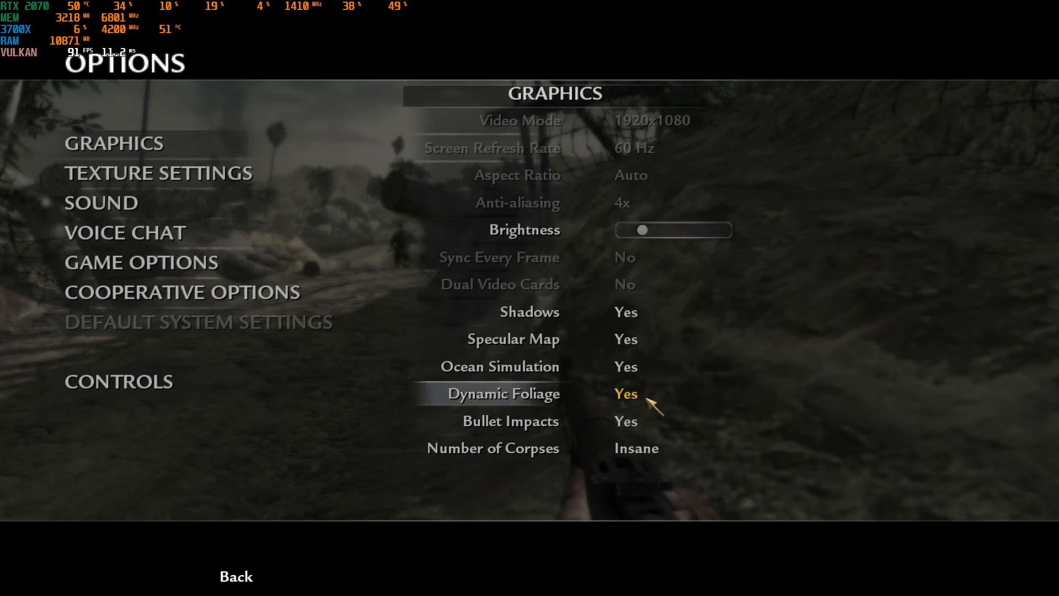
click(158, 173)
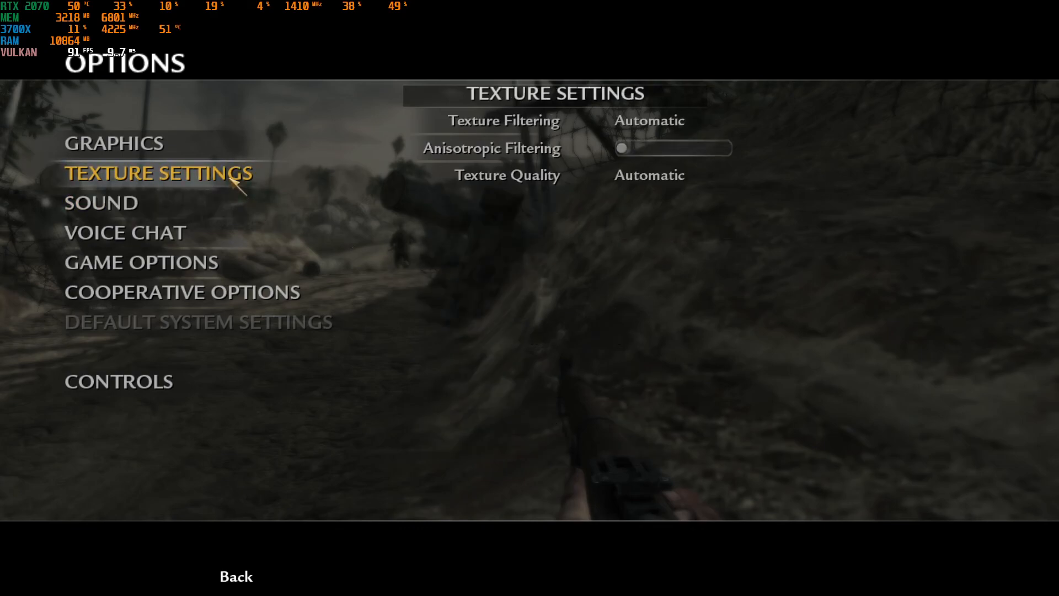
mouse_move(648, 175)
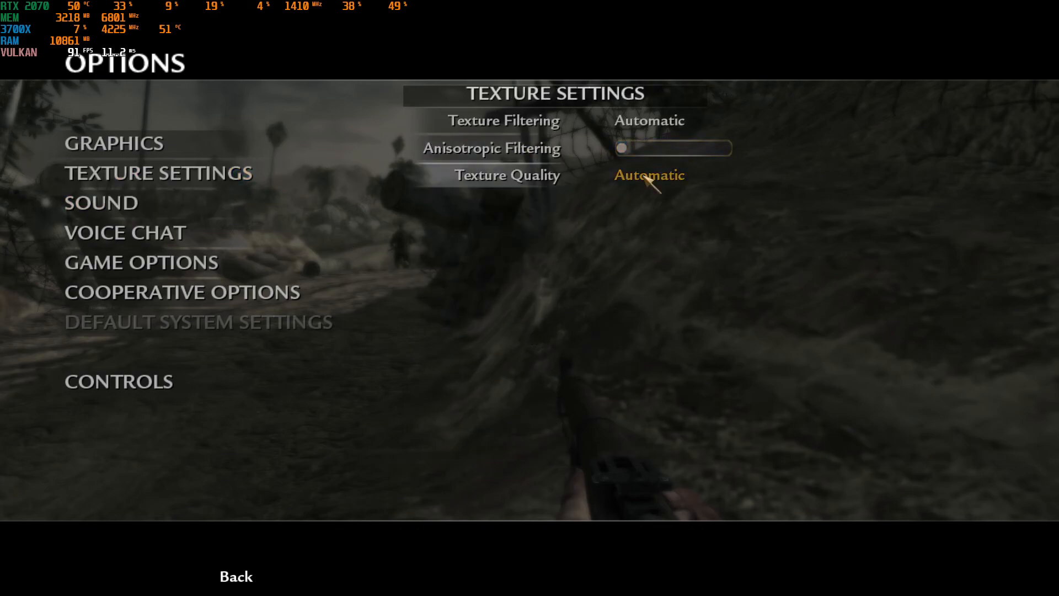
click(114, 142)
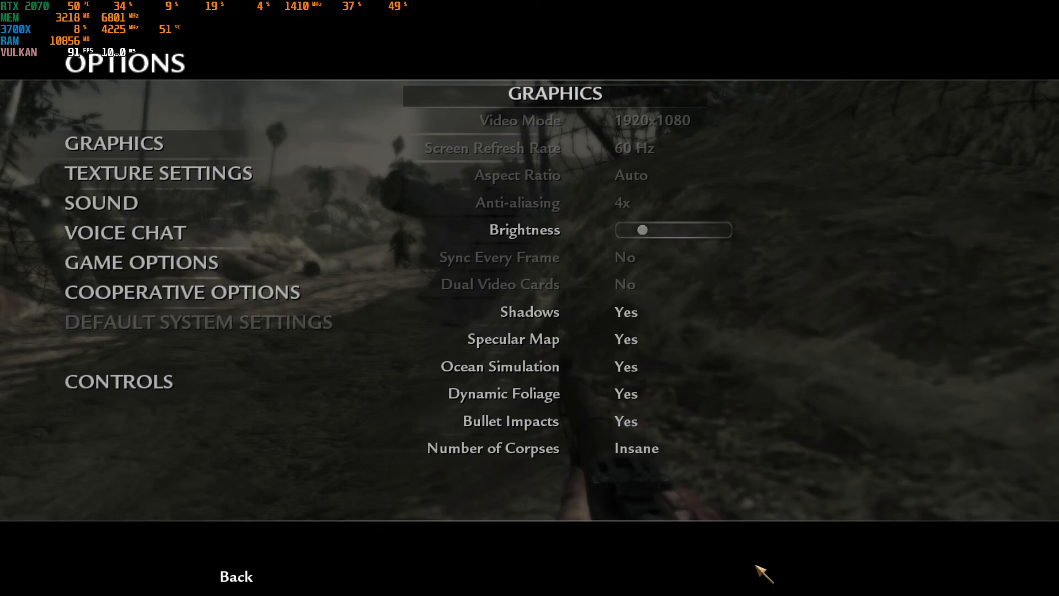
mouse_move(604, 459)
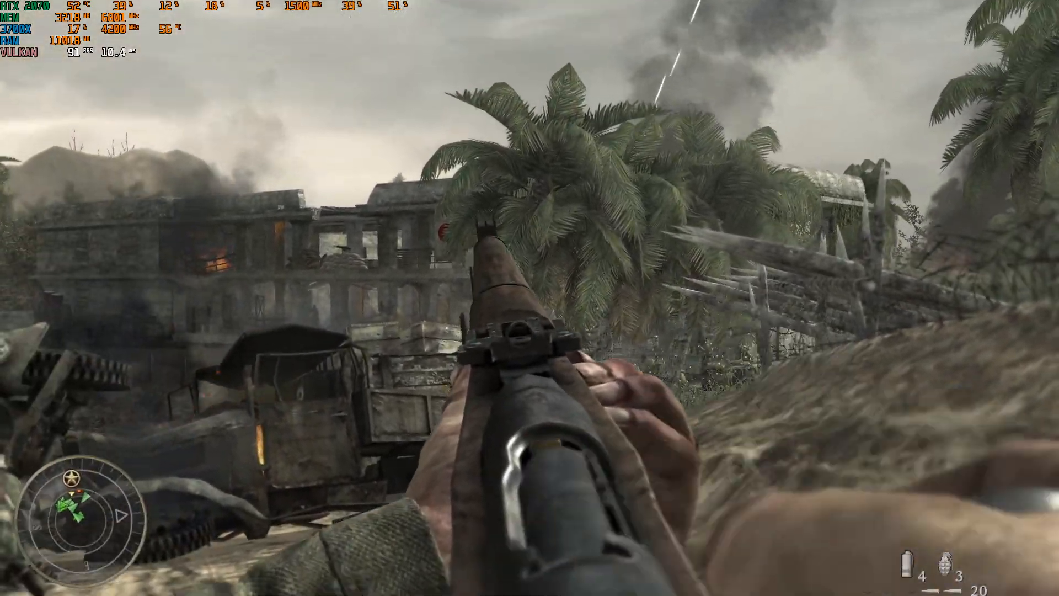
Step: Play through the island level, aiming down the rifle's sights several times
right_click(529, 298)
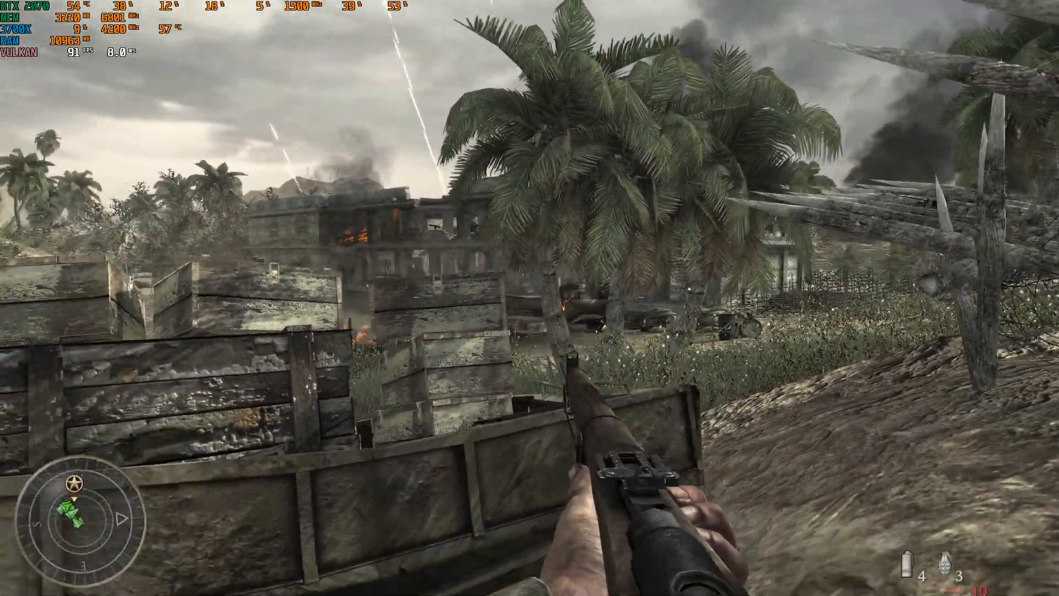
right_click(530, 297)
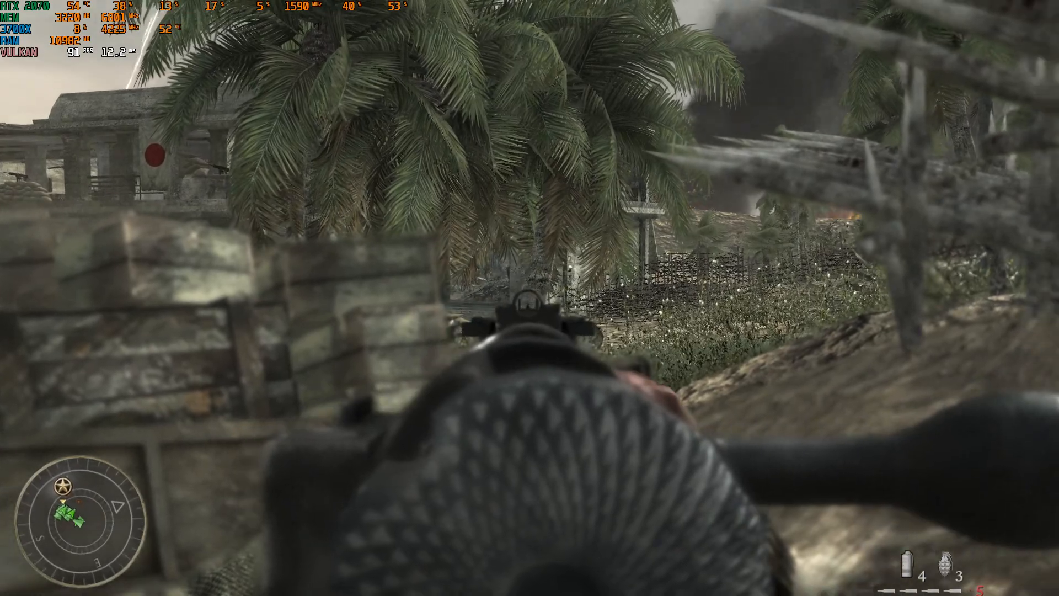
mouse_move(529, 298)
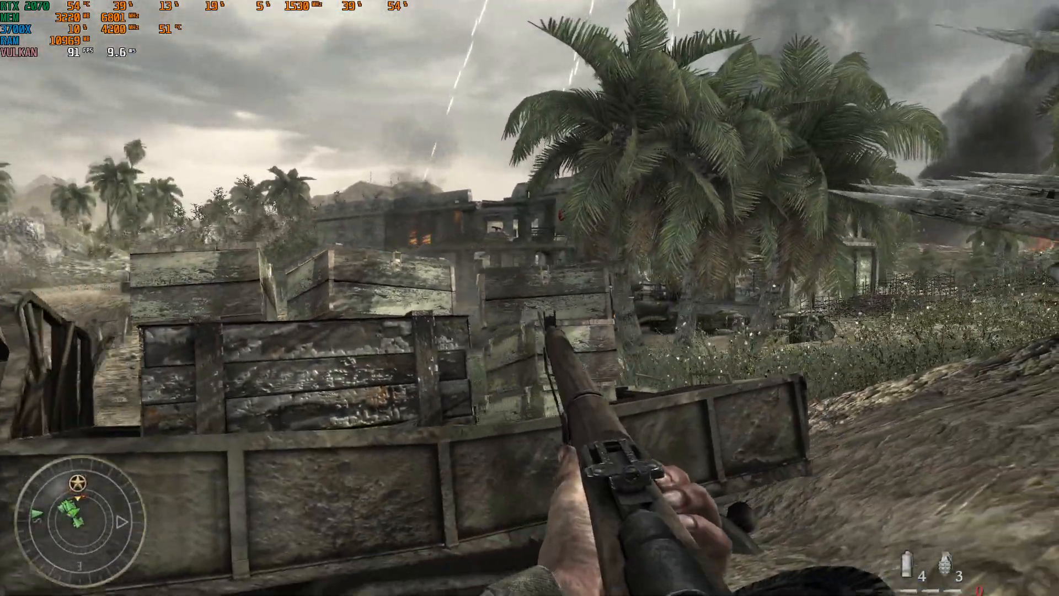
right_click(530, 298)
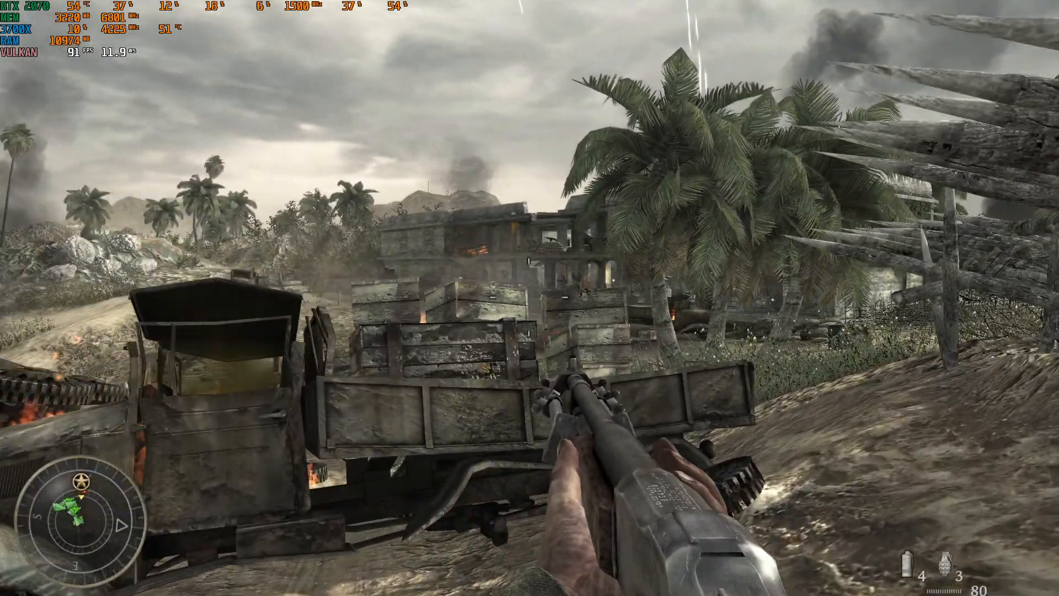
Step: Pause, Save and Quit the mission, then Quit the game back to Steam
key(Escape)
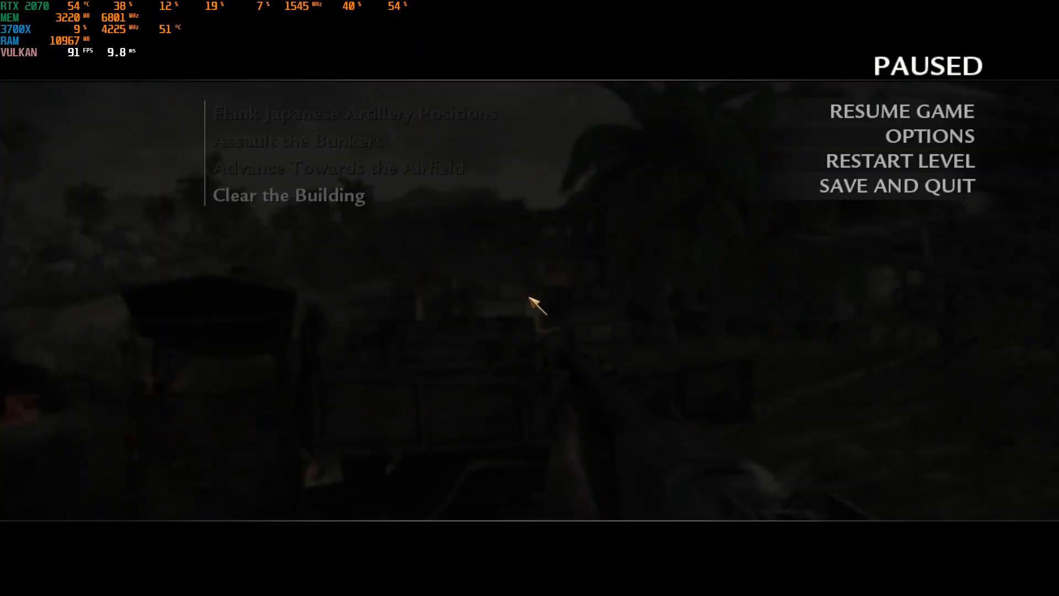
mouse_move(862, 223)
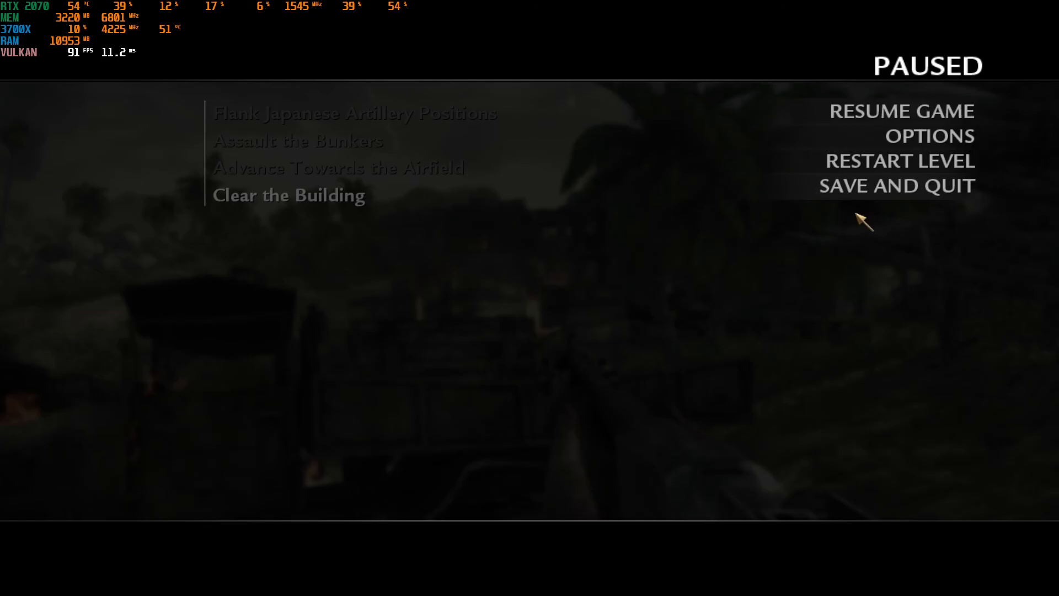
click(902, 111)
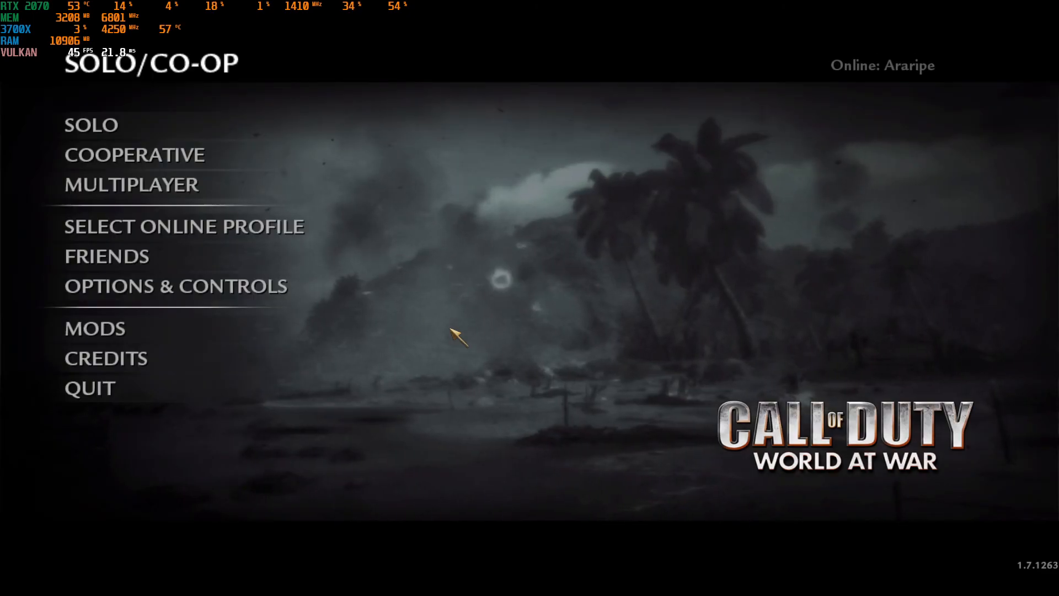
mouse_move(89, 387)
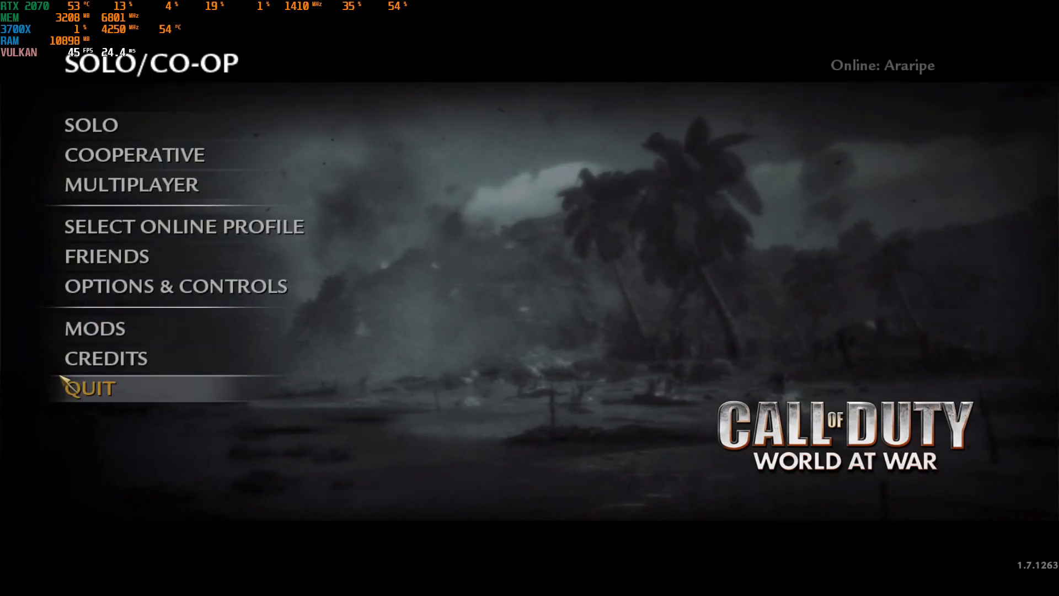
click(88, 388)
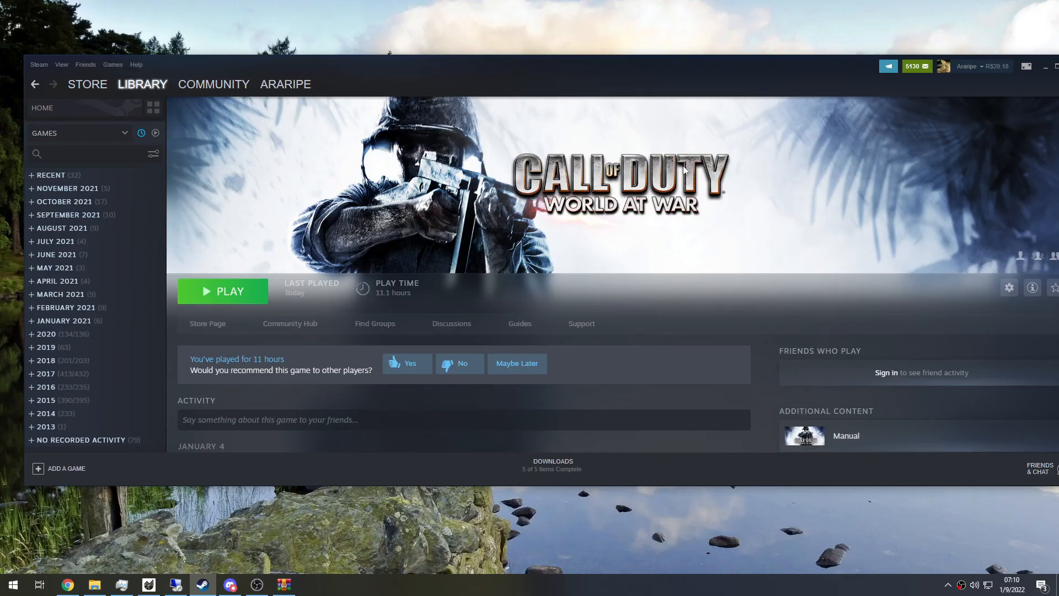
mouse_move(697, 170)
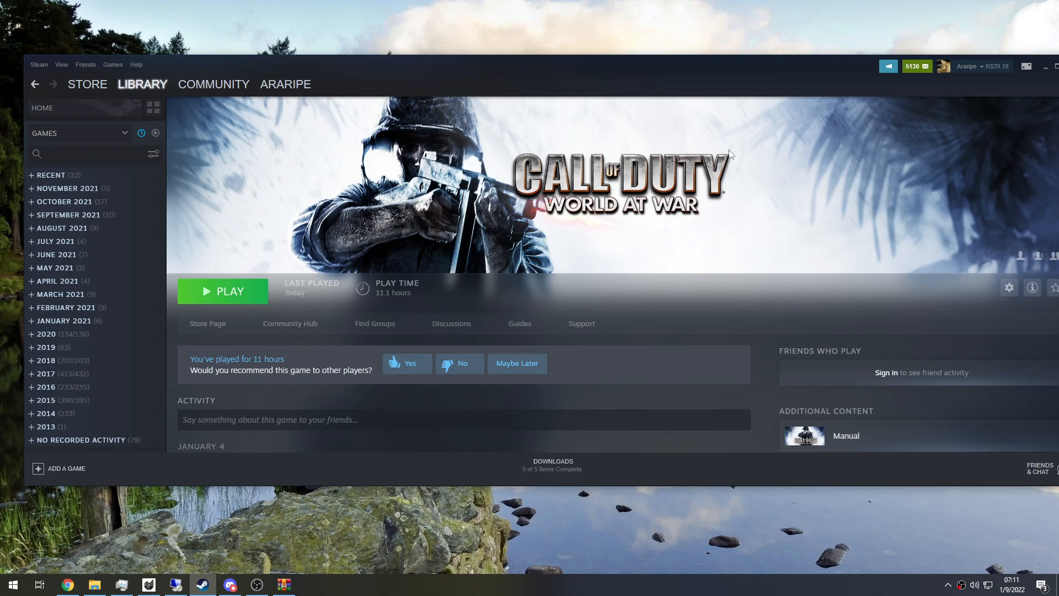
mouse_move(697, 180)
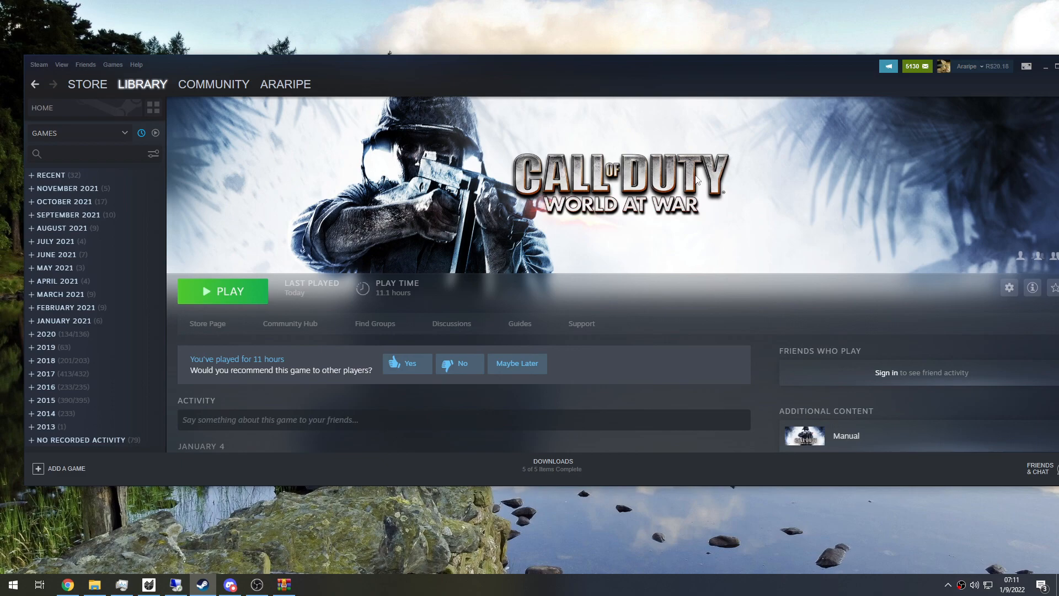